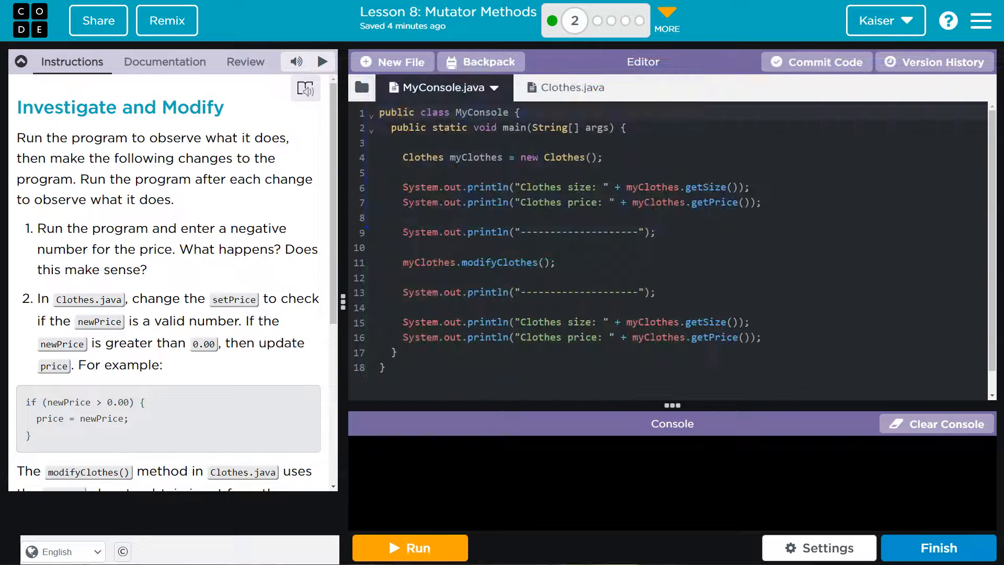
mouse_move(993, 515)
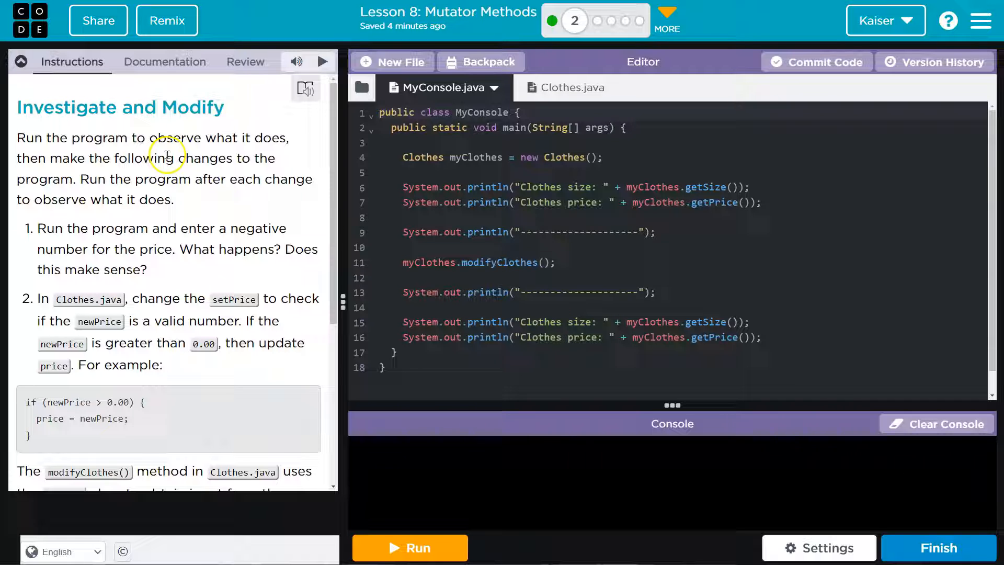
Run the program, keep size small, set price 872.27 after fixing mistyped digits, then quit with 0
click(408, 547)
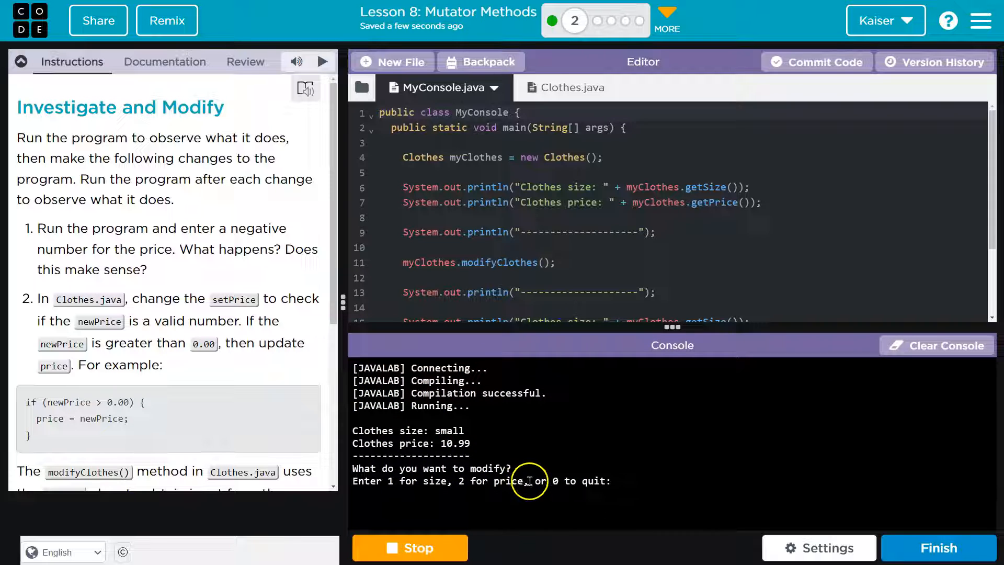
mouse_move(541, 501)
text(1)
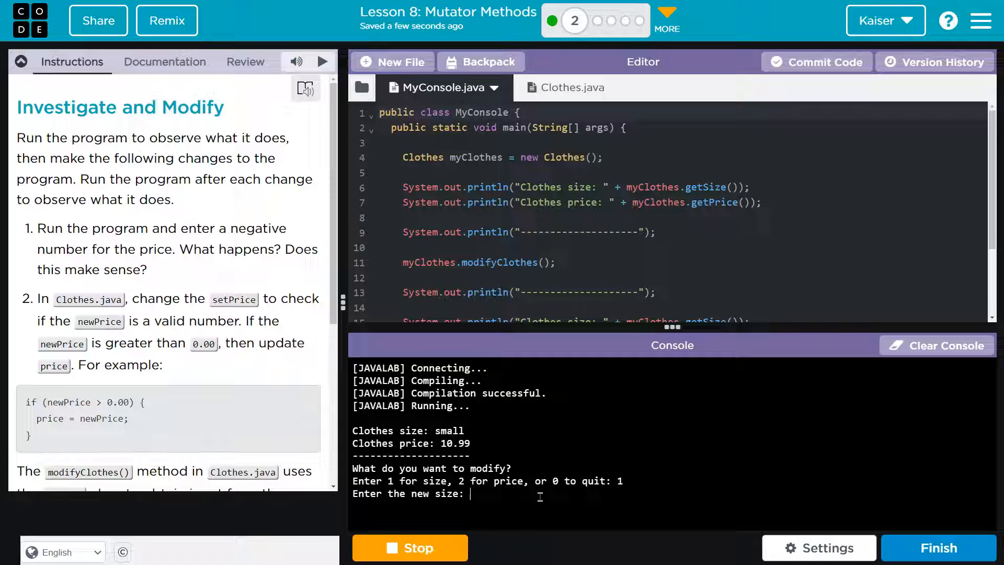
text(small)
text(2)
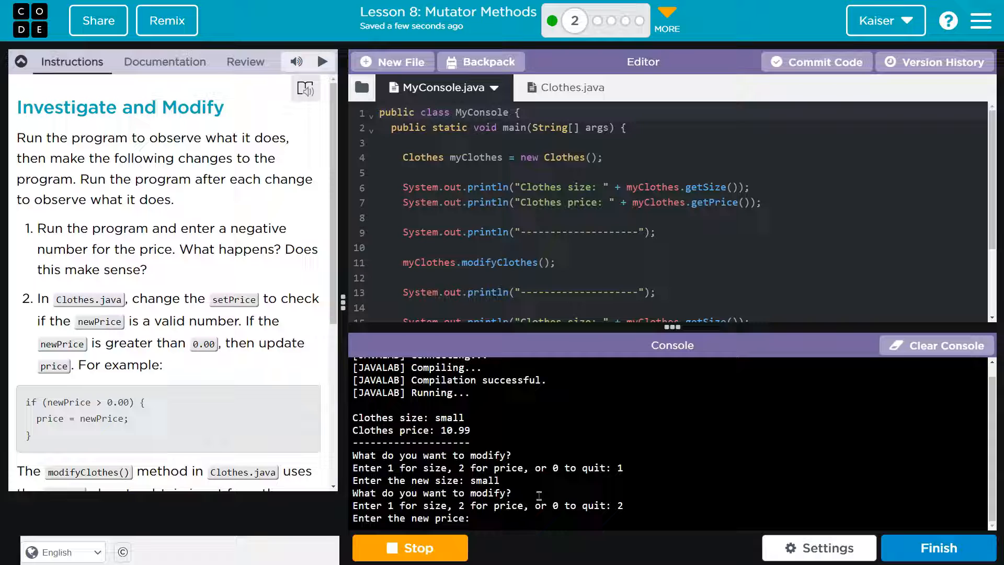
text(8723)
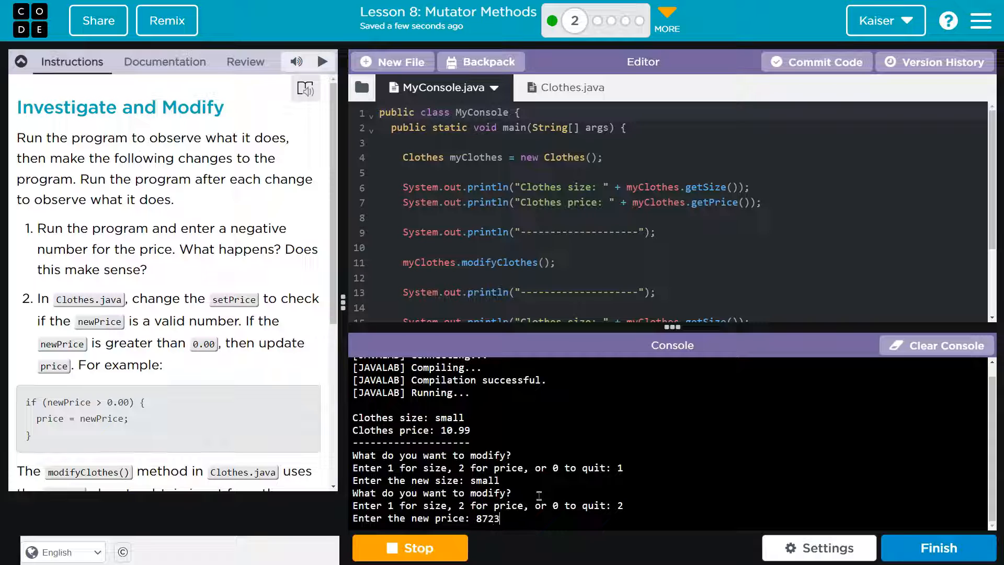
text(39,89)
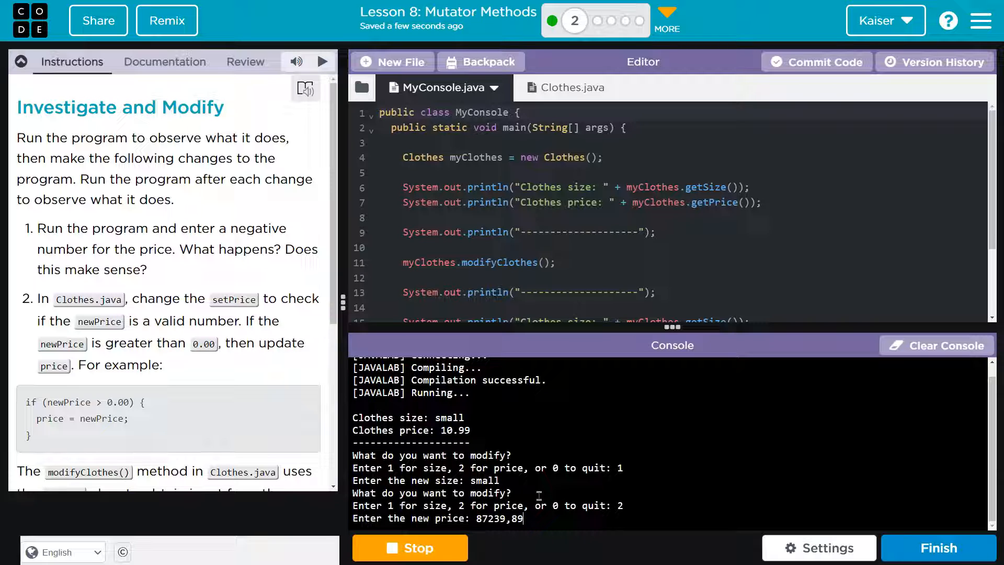
key(Backspace)
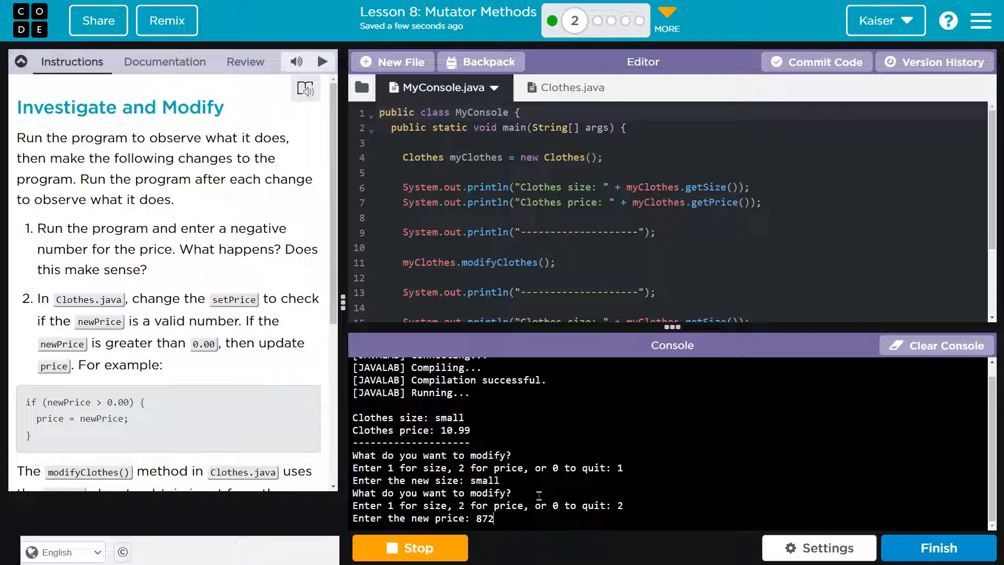
text(.27)
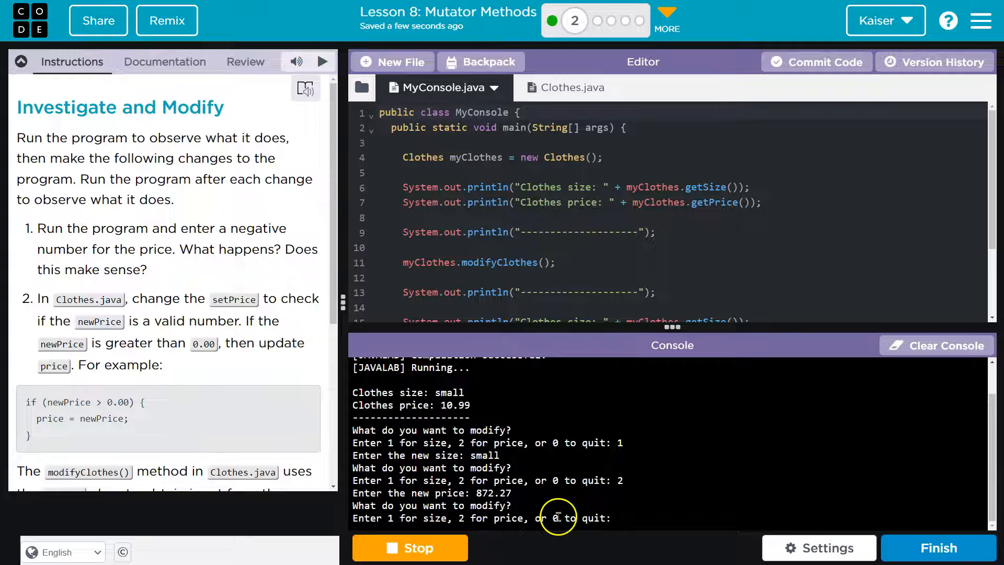
text(0)
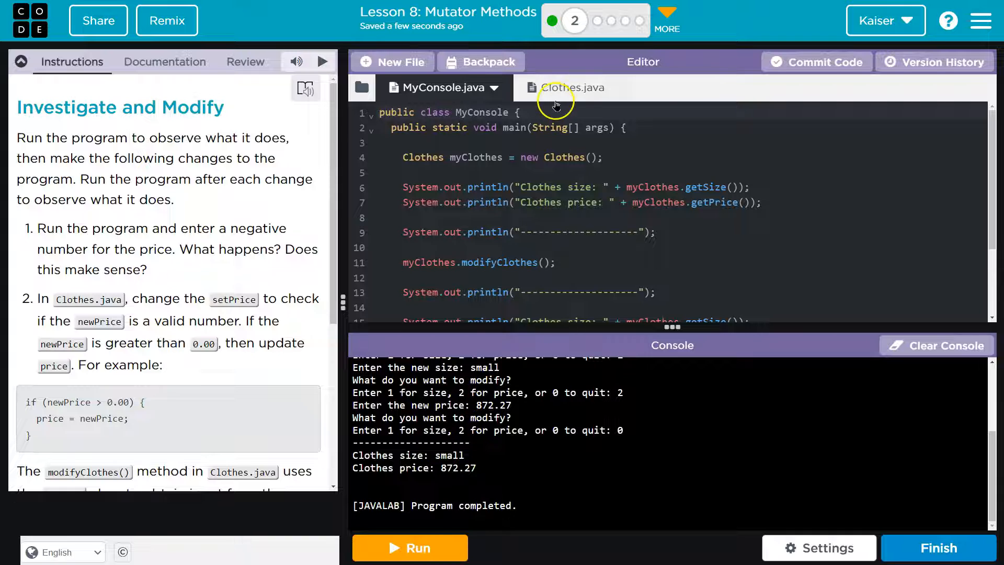
click(567, 87)
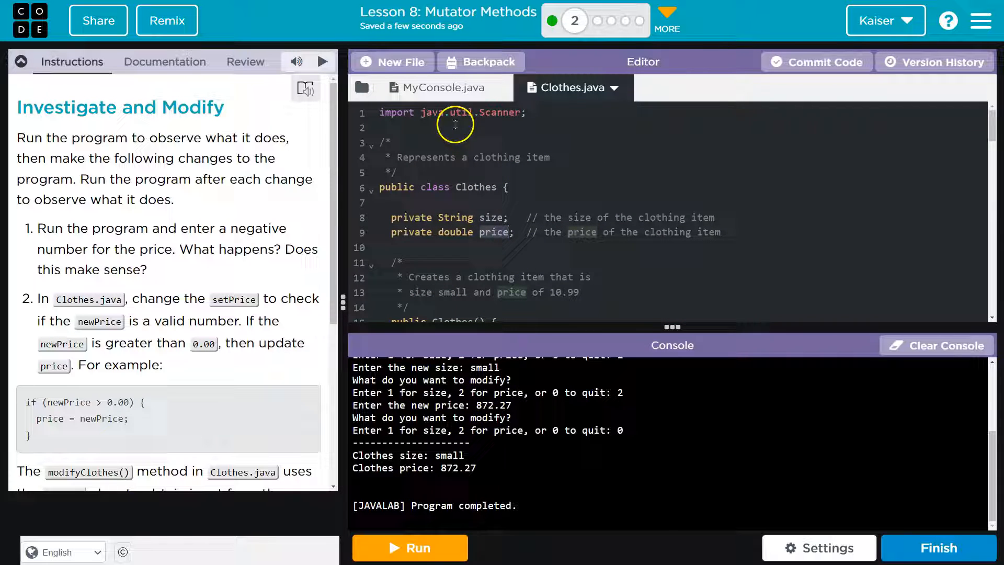
mouse_move(198, 269)
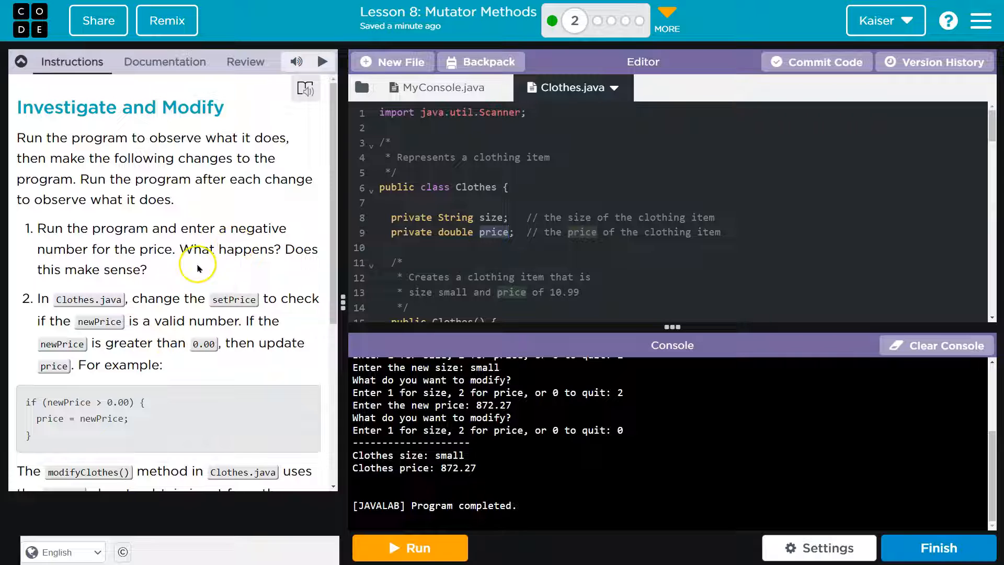
mouse_move(480, 62)
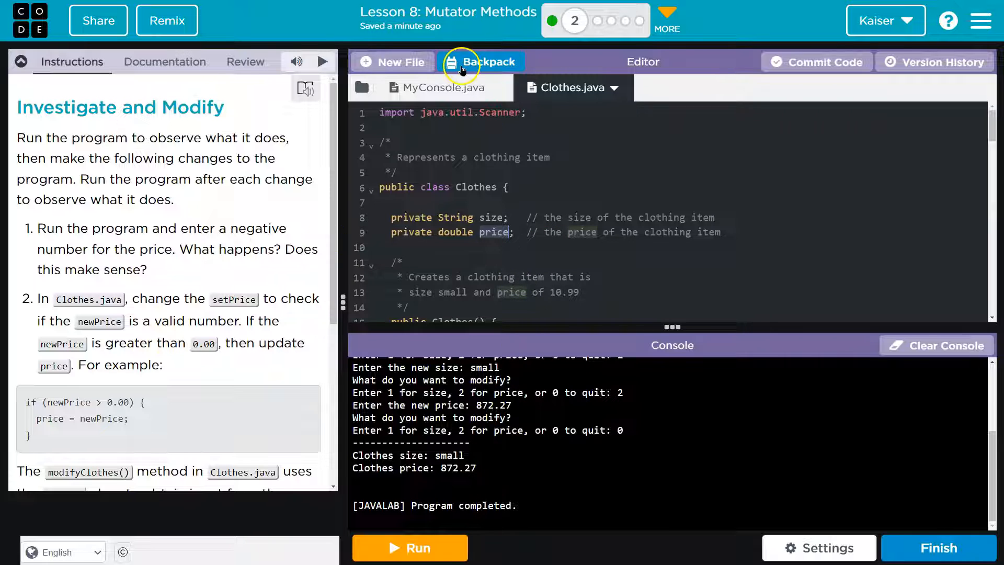
click(438, 87)
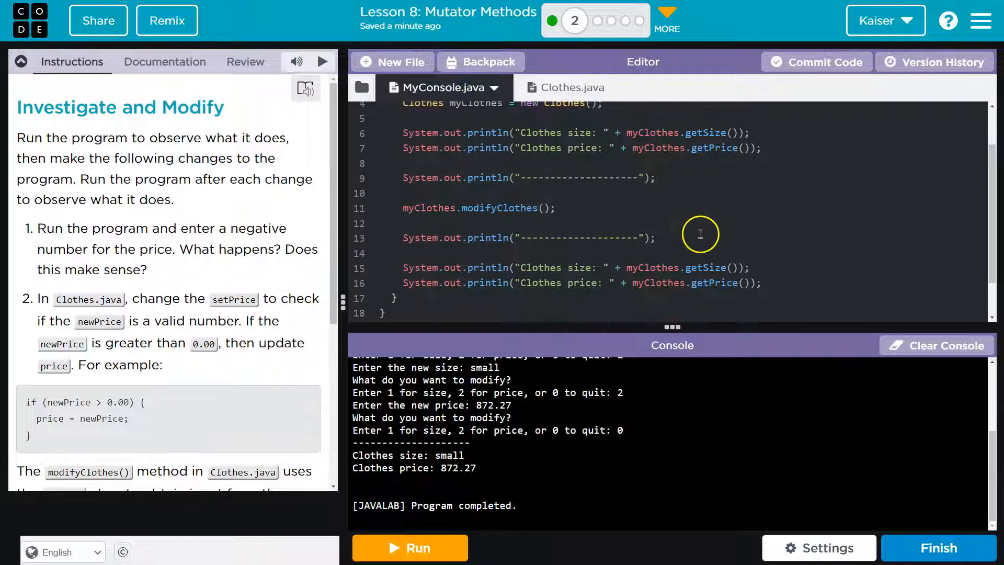
scroll(up, 3)
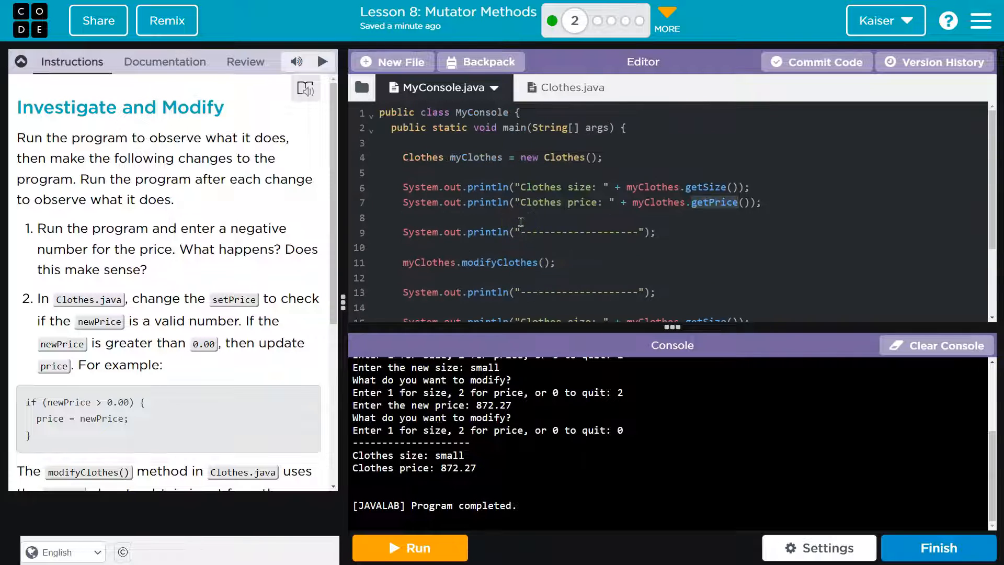
Review MyConsole.java to find where modifyClothes is called
click(566, 87)
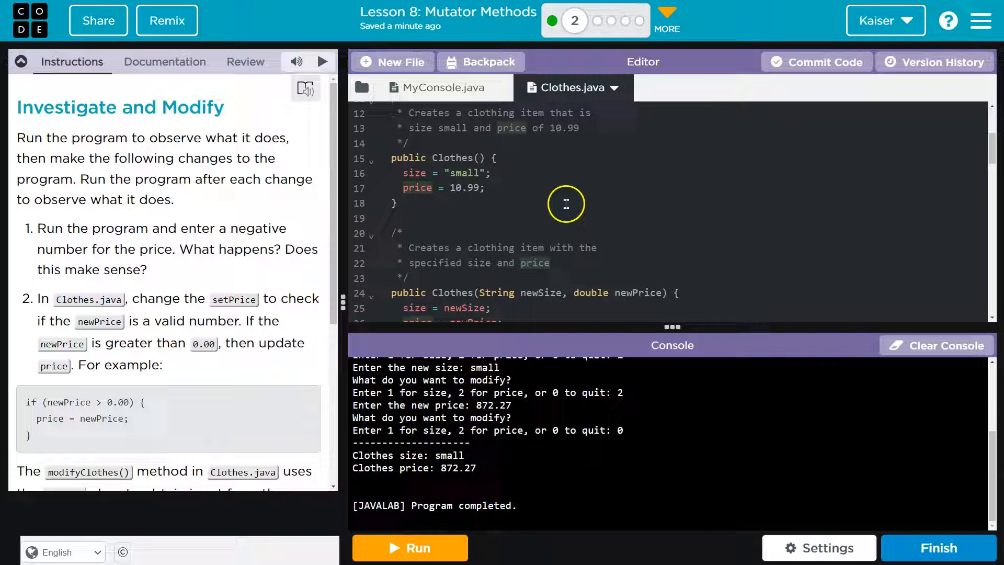
scroll(down, 3)
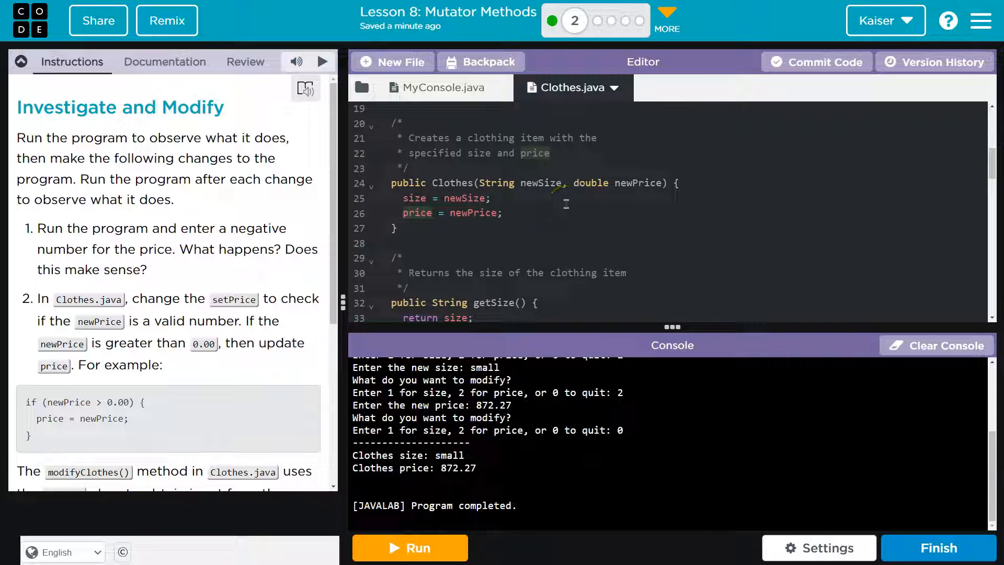
click(439, 87)
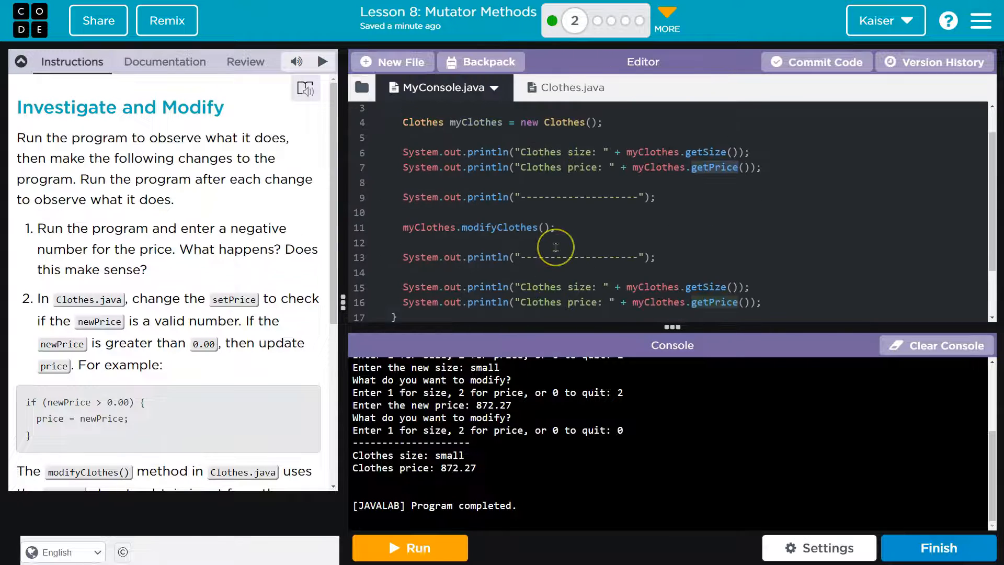
scroll(up, 3)
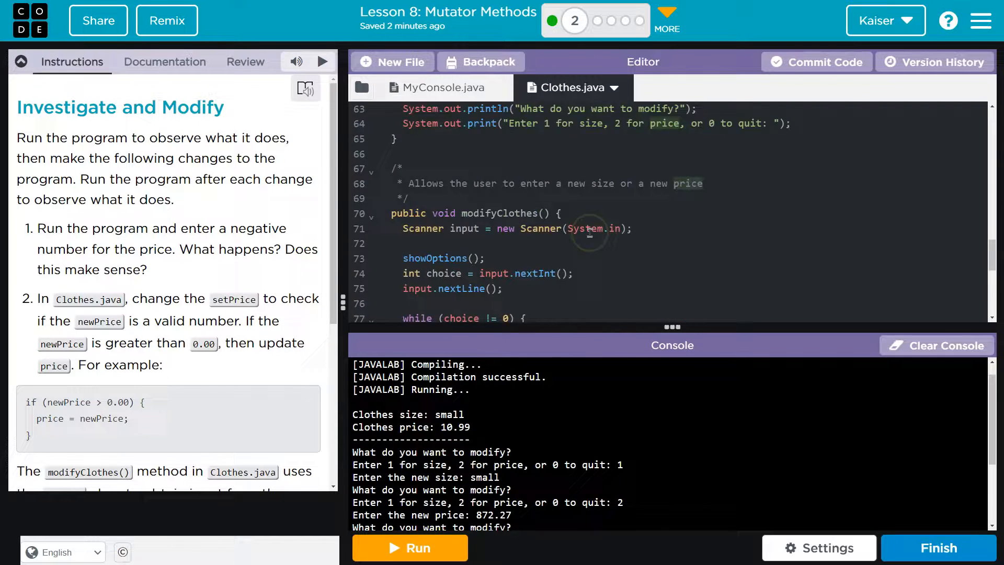
scroll(up, 3)
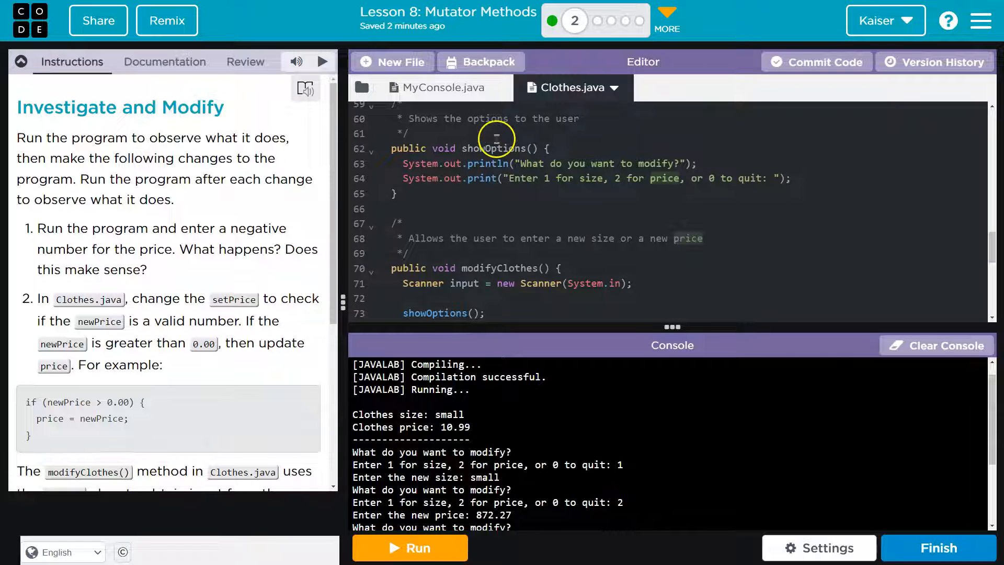
click(437, 87)
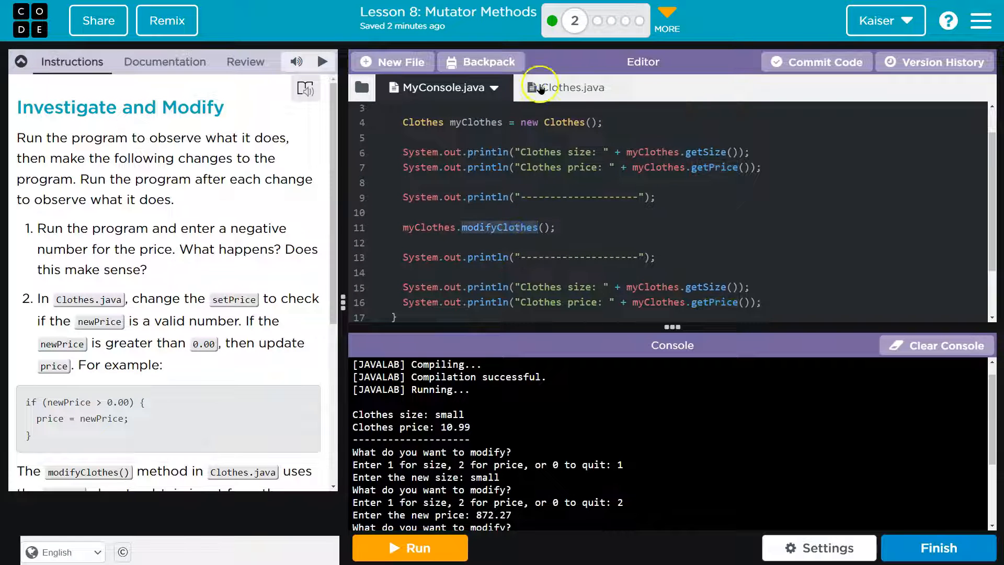
Read through Clothes.java down to the while loop handling choices 1 and 2 in modifyClothes
click(566, 87)
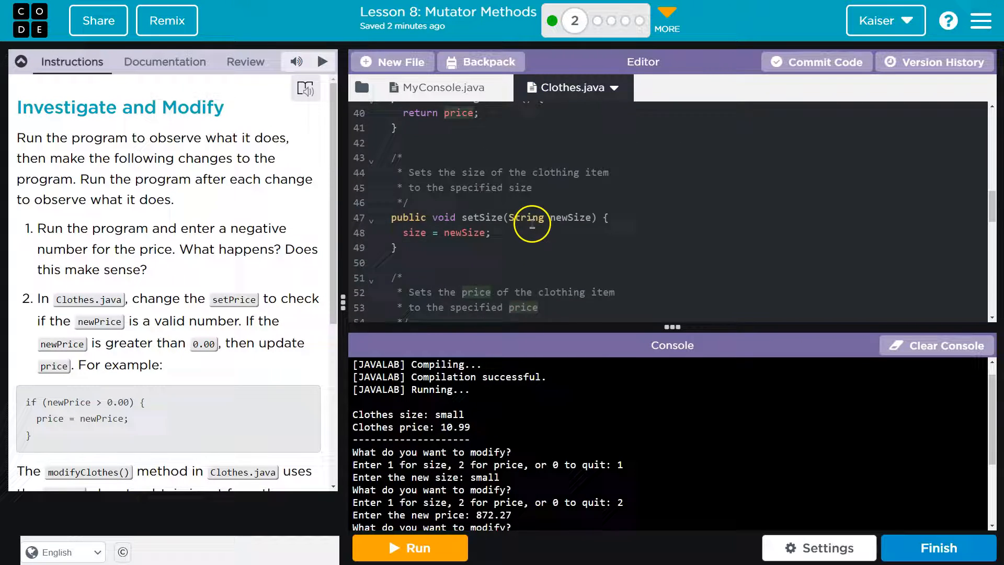
scroll(down, 3)
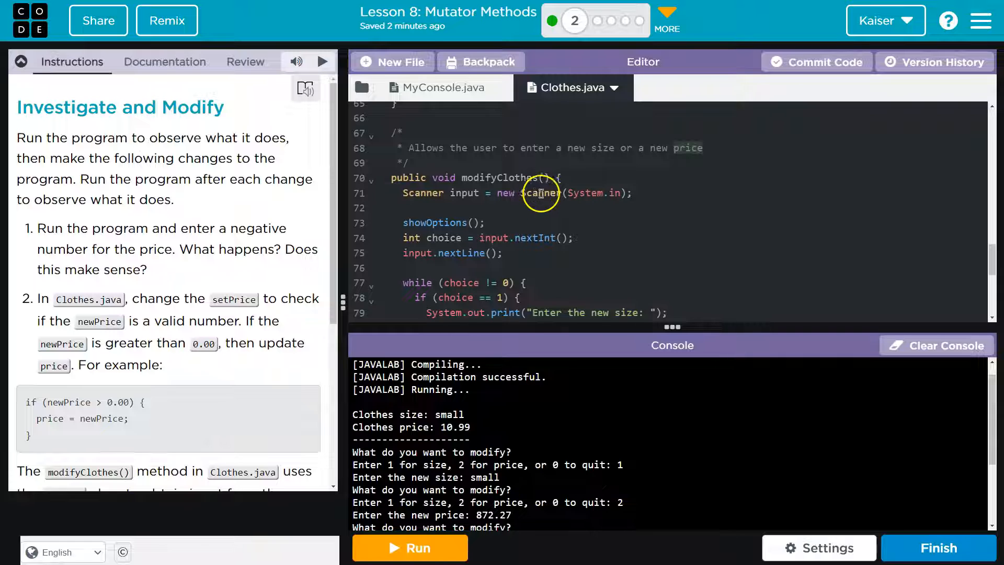
scroll(down, 3)
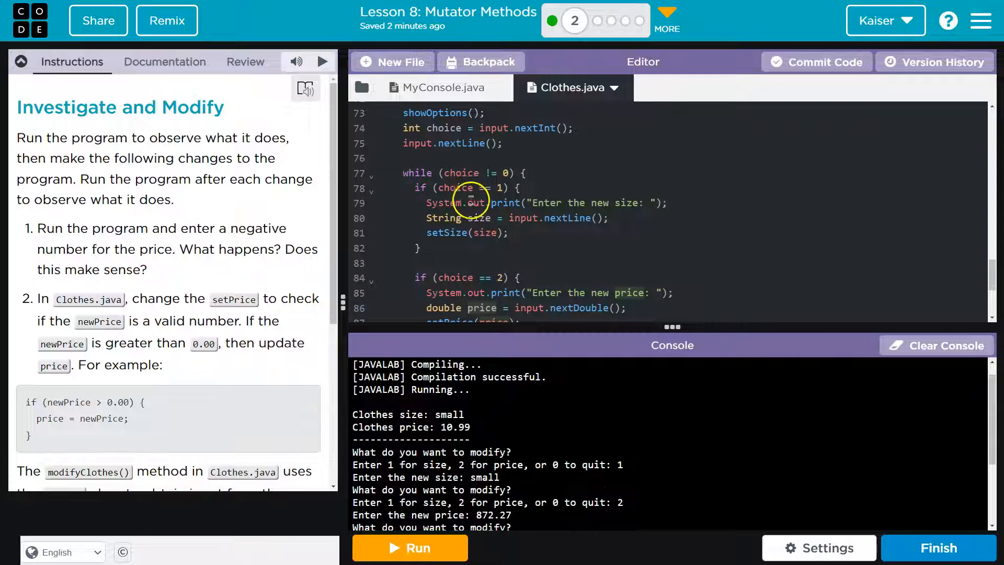
mouse_move(512, 172)
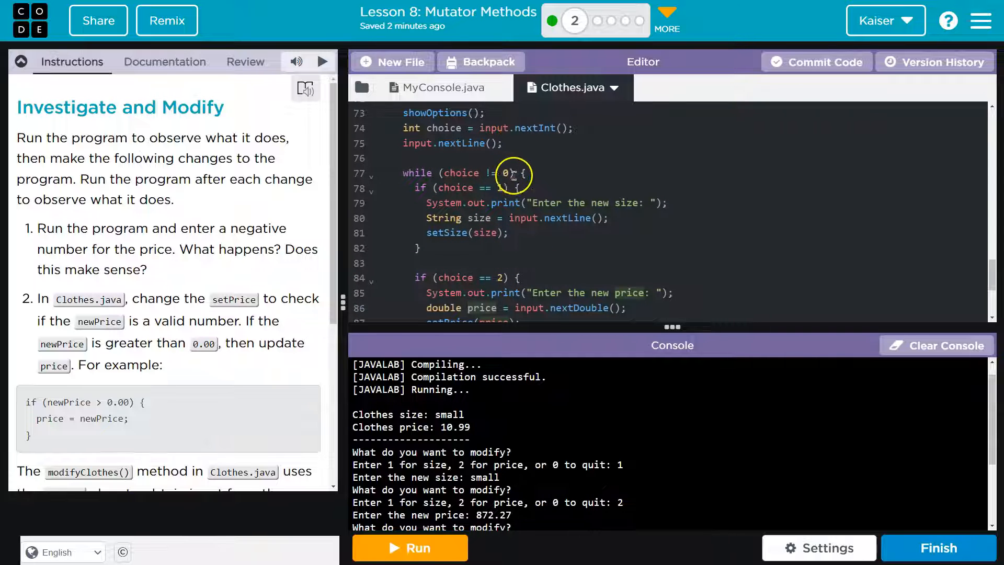
scroll(down, 3)
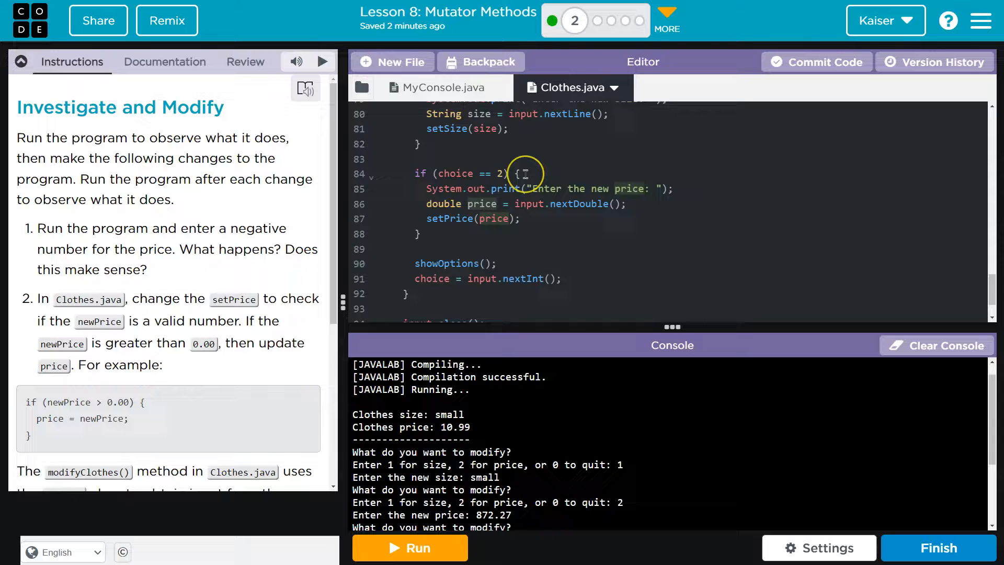
scroll(up, 3)
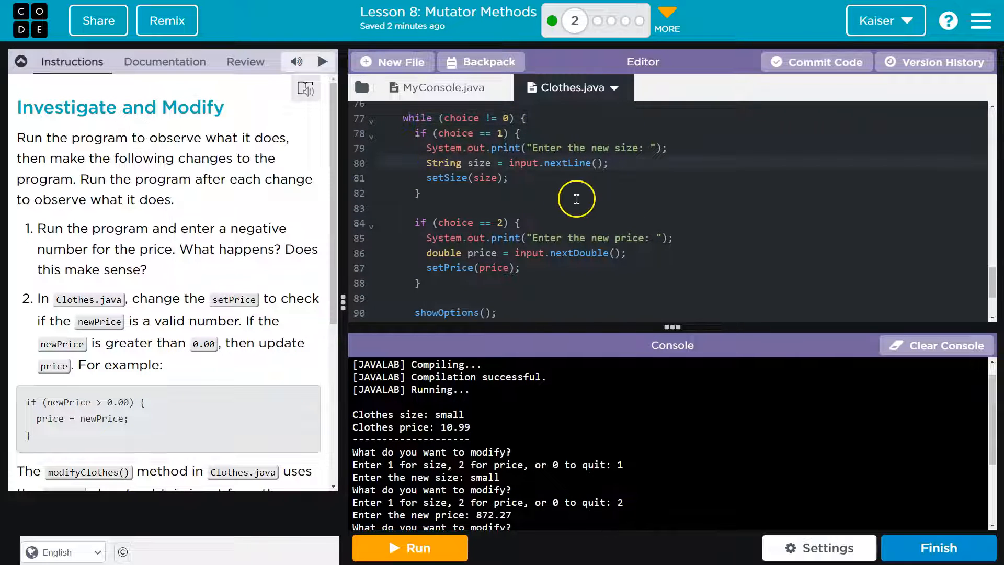
mouse_move(637, 146)
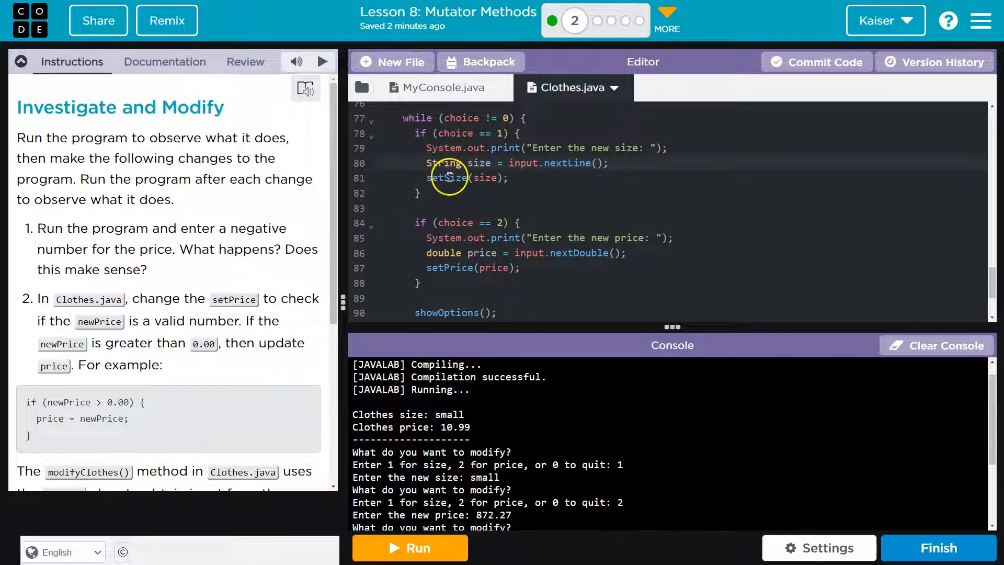
scroll(down, 3)
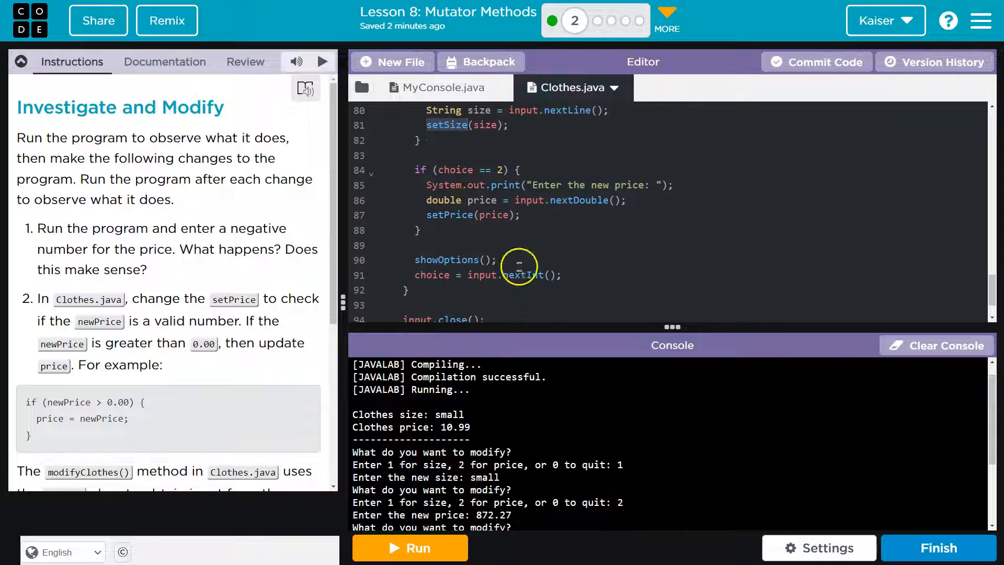
mouse_move(199, 314)
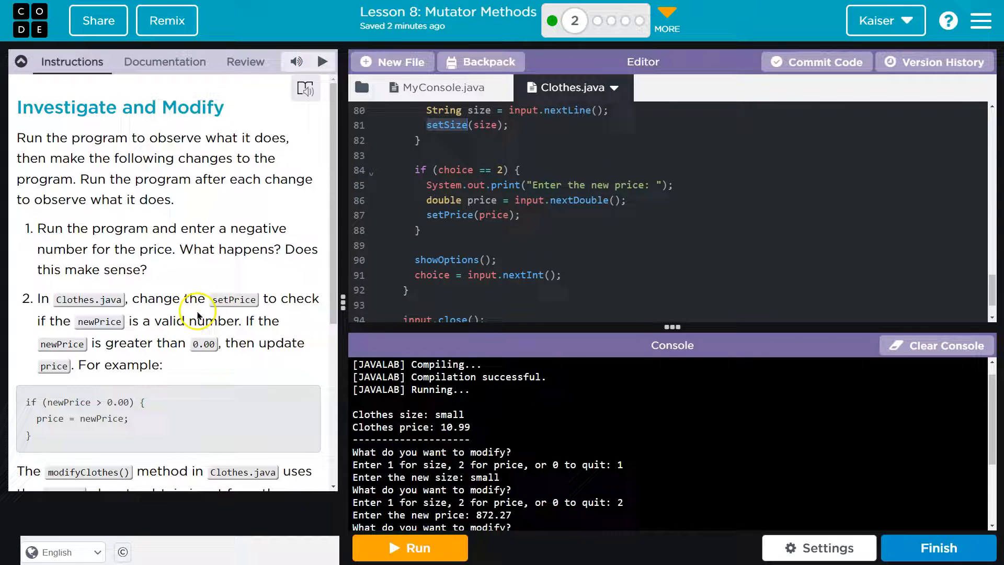
mouse_move(298, 301)
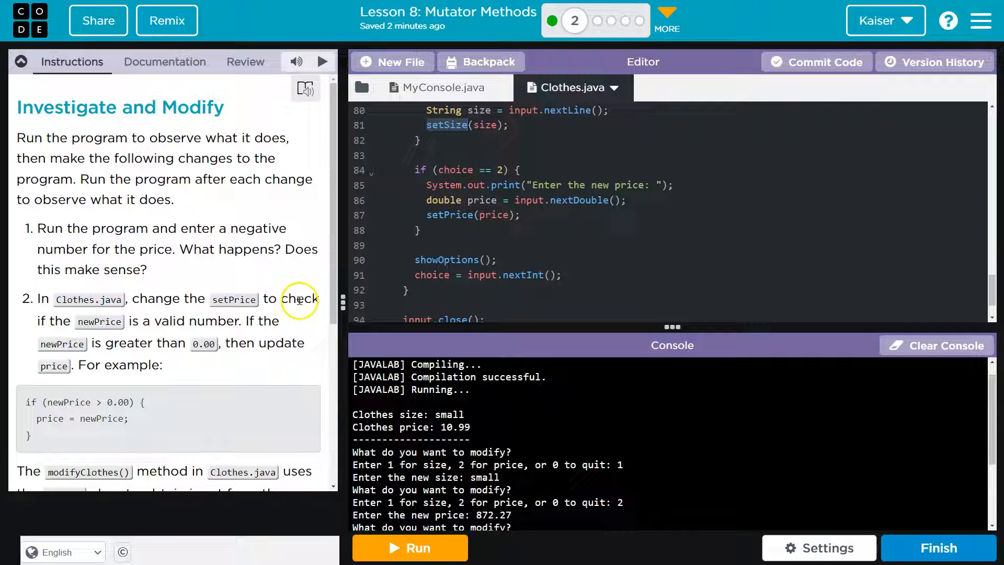
mouse_move(265, 327)
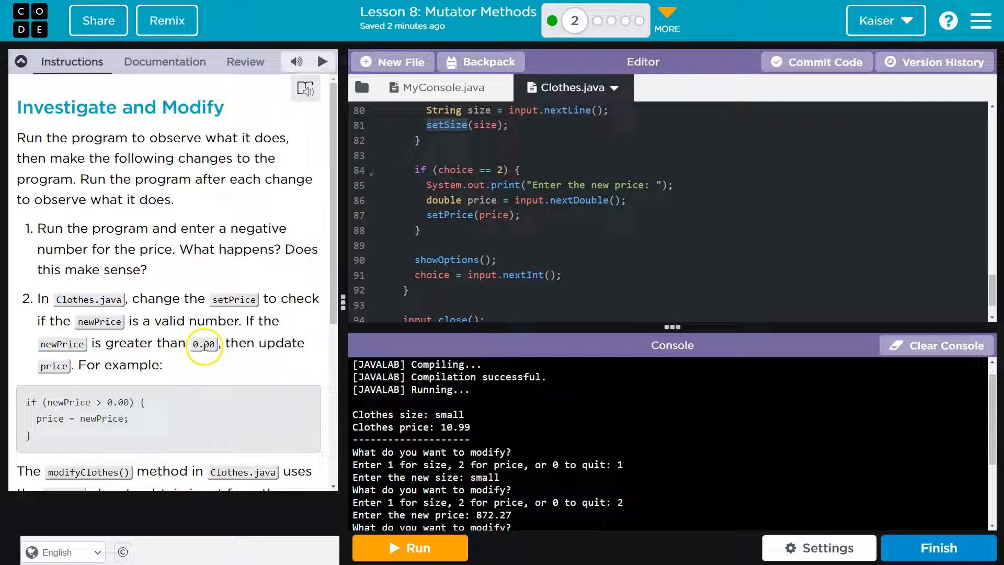
scroll(down, 3)
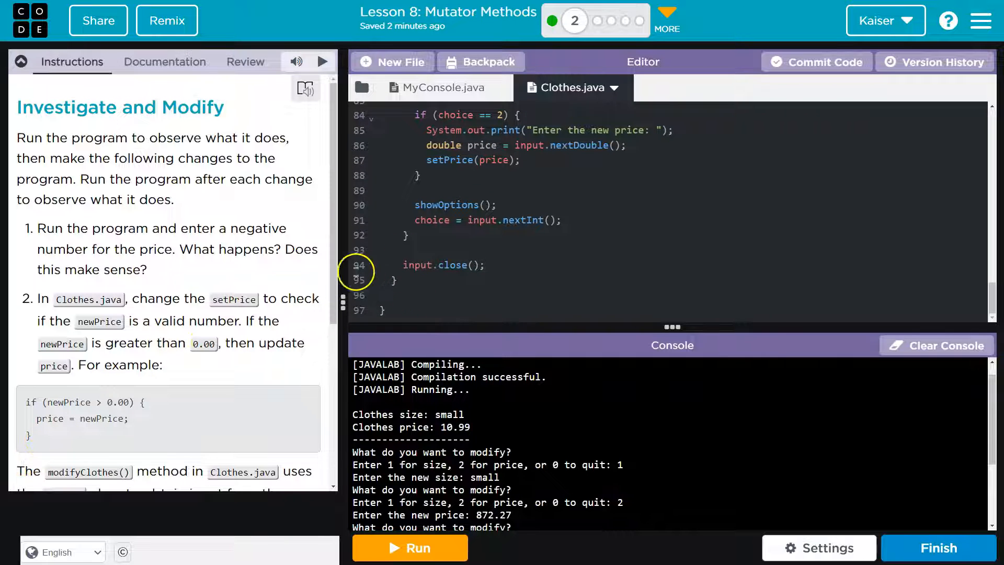
scroll(up, 3)
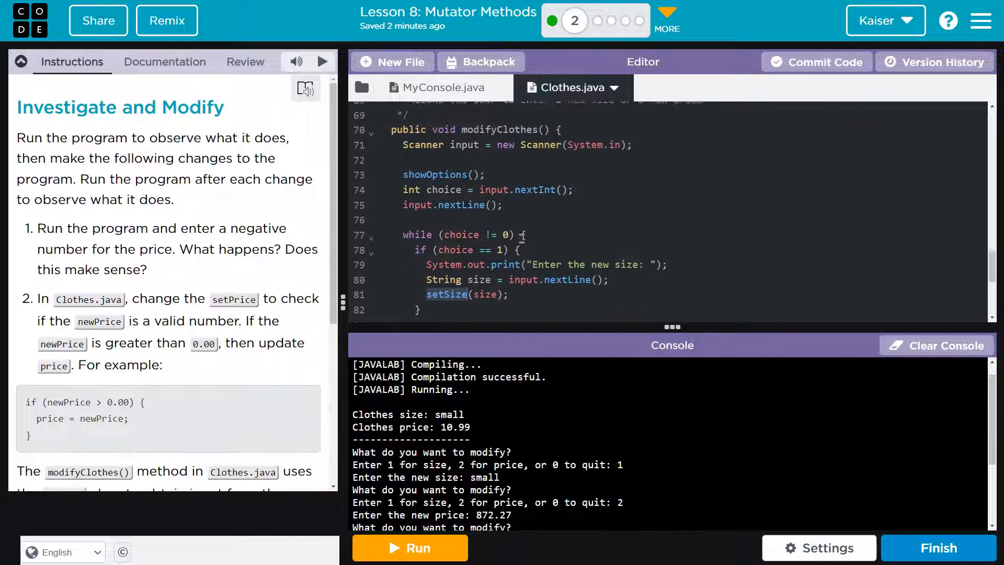
scroll(up, 3)
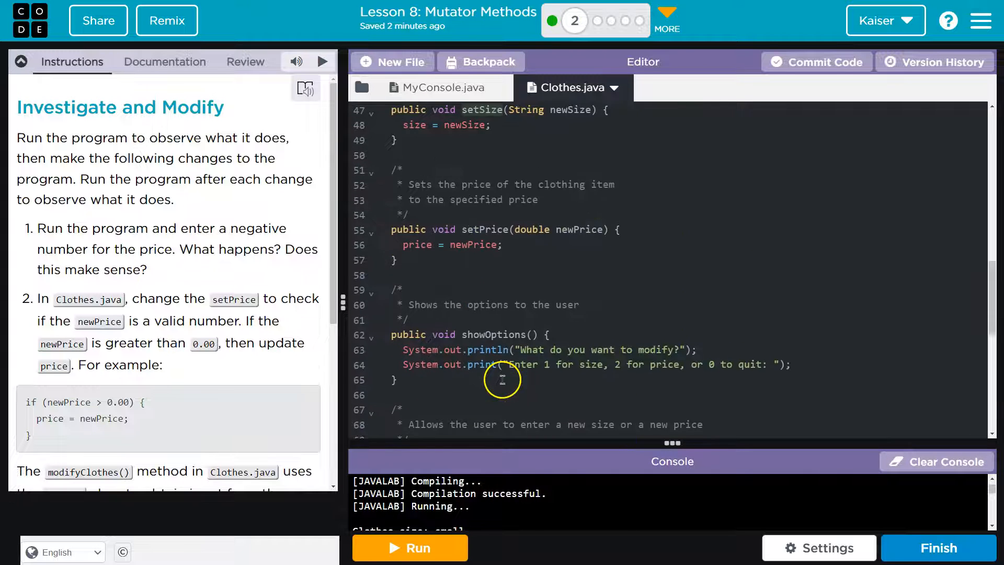
Wrap price = newPrice; in setPrice inside an if (newPrice > 0.00) check
scroll(up, 3)
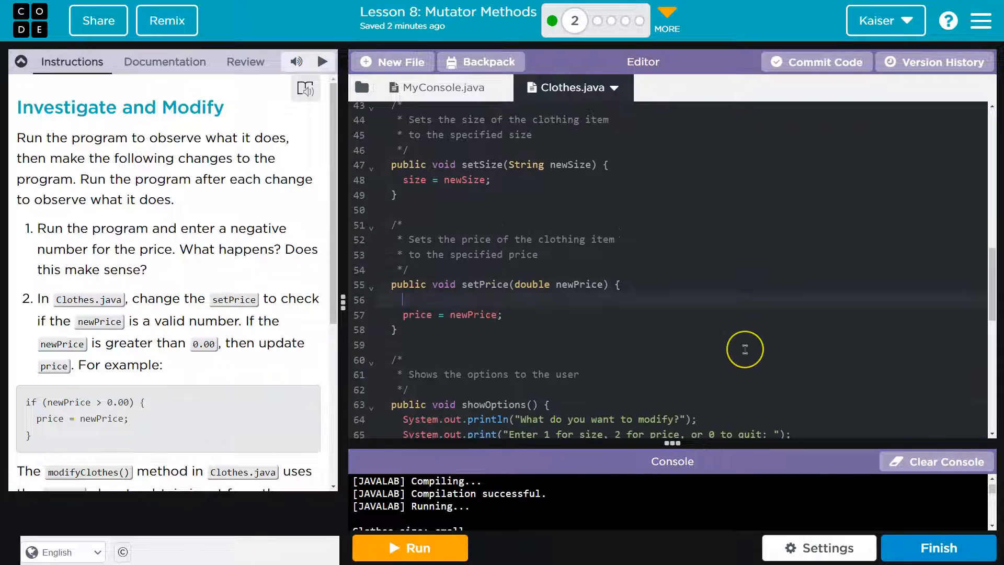
text(if())
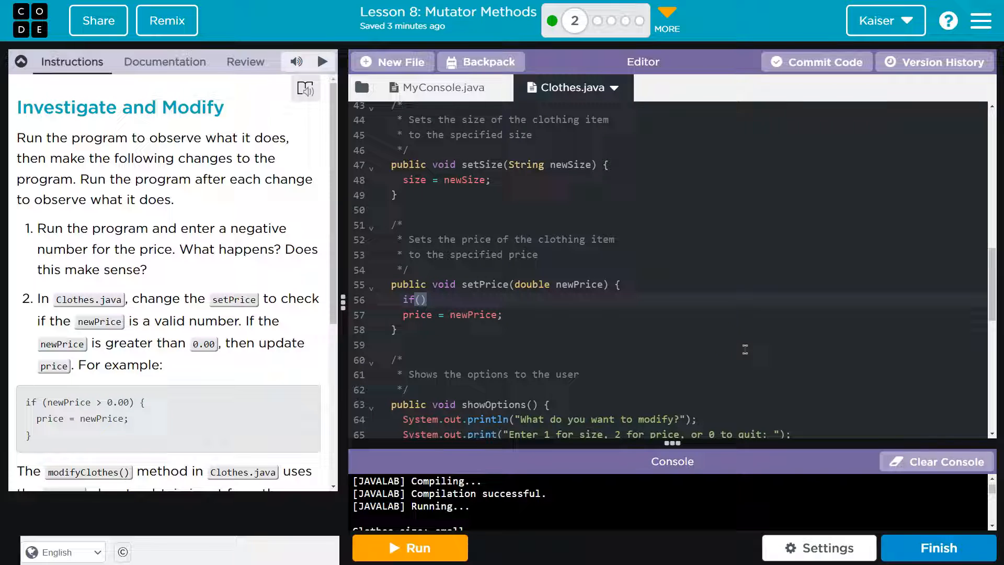
text(ne)
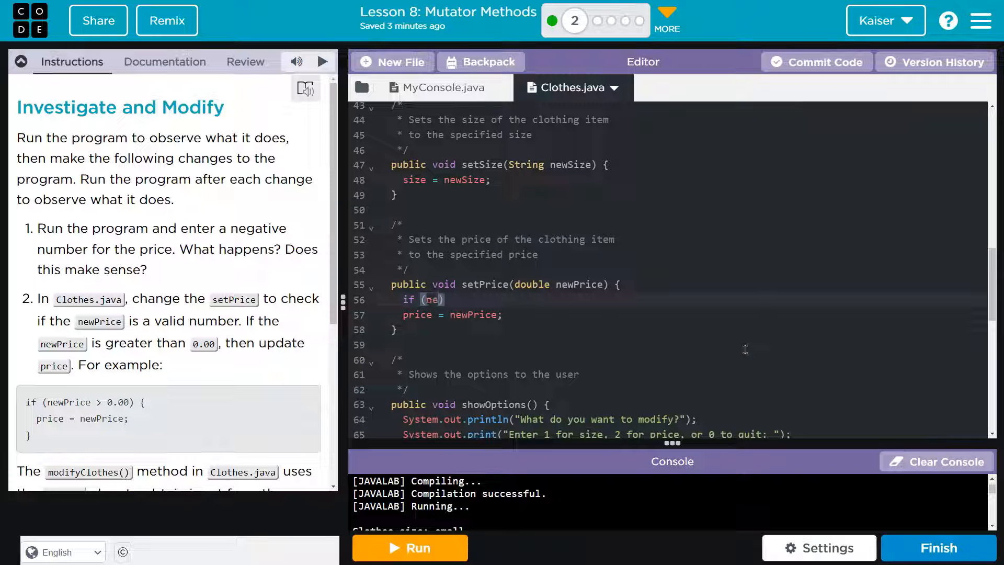
text(wPrice >)
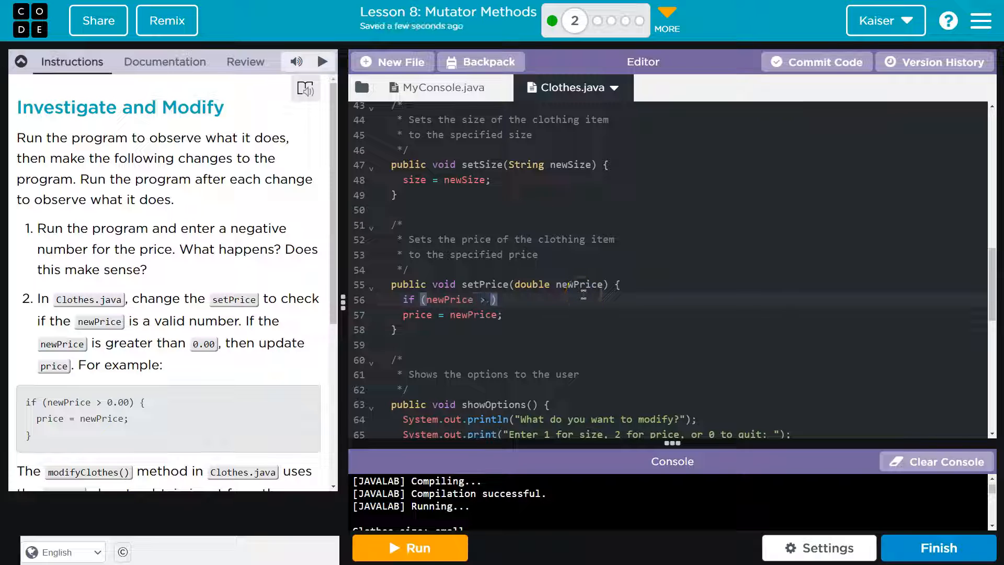
text(0.00)
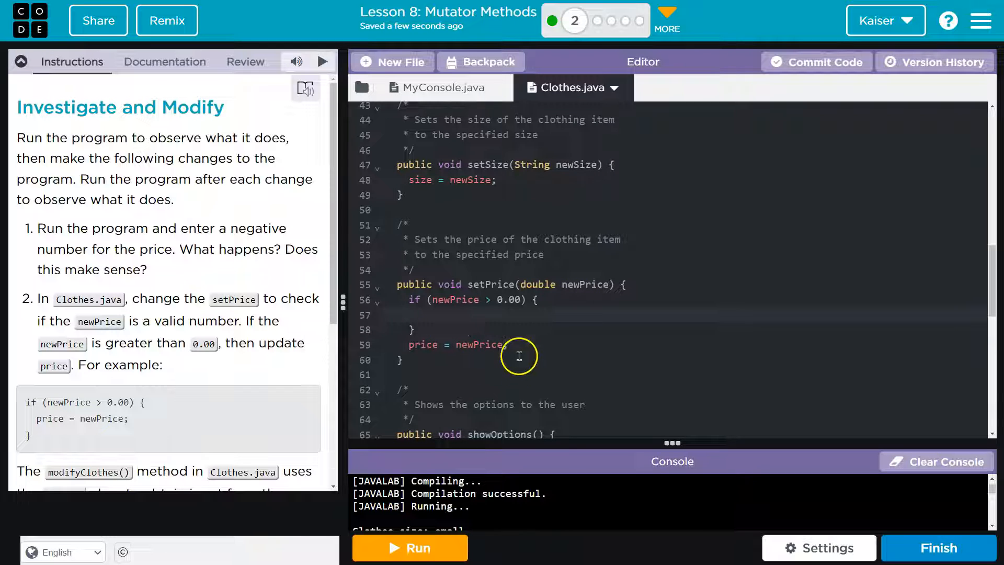
double_click(422, 344)
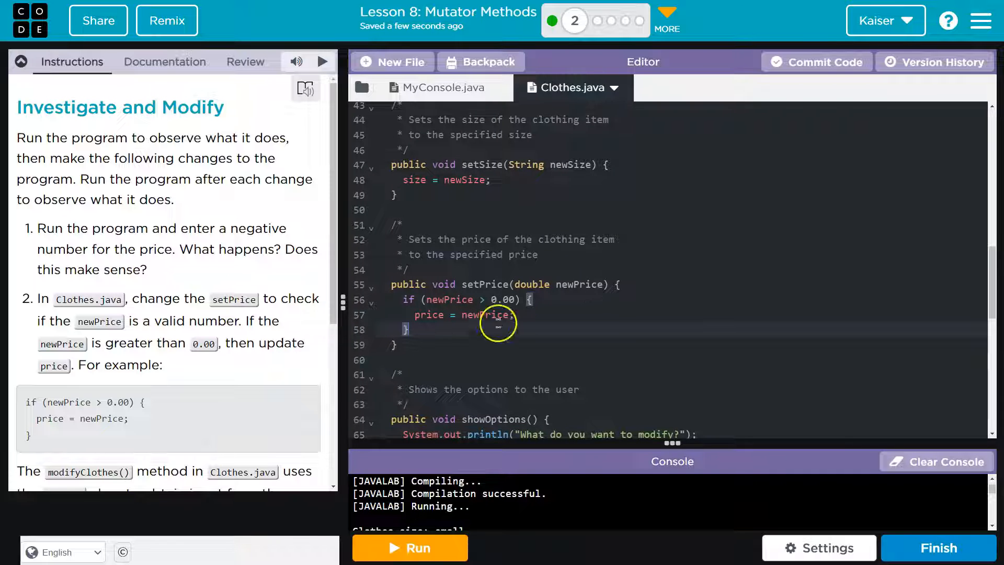
scroll(down, 3)
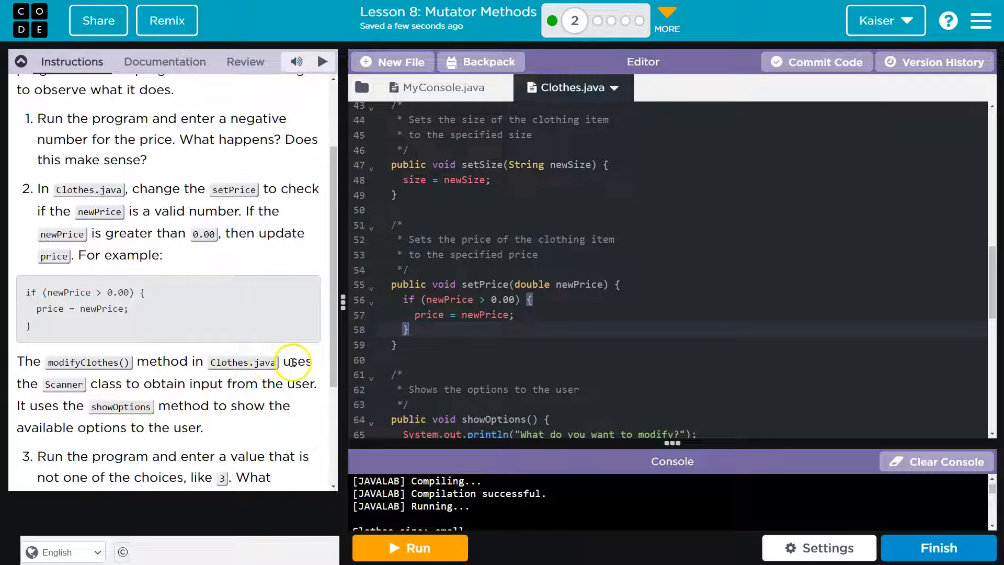
mouse_move(100, 389)
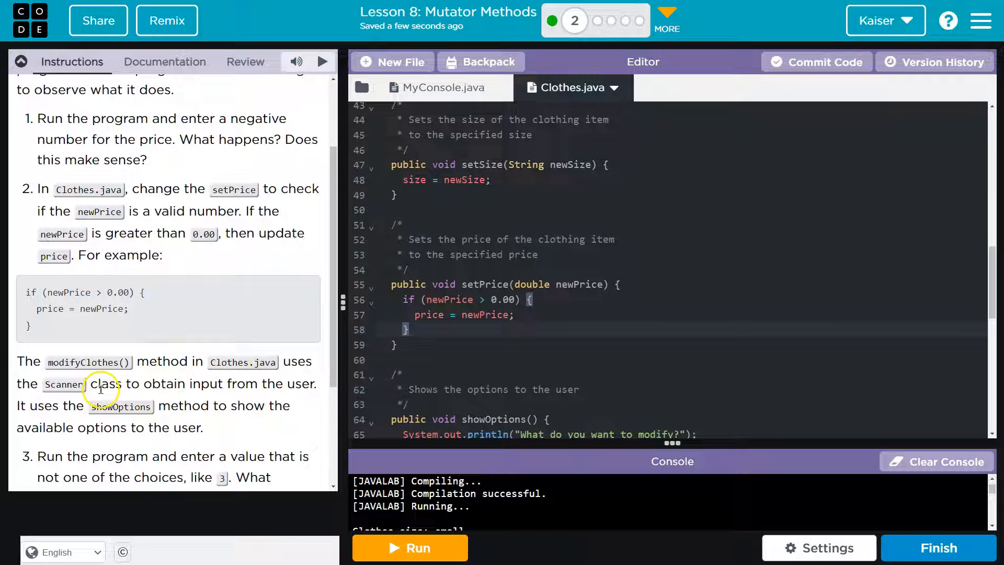
scroll(down, 3)
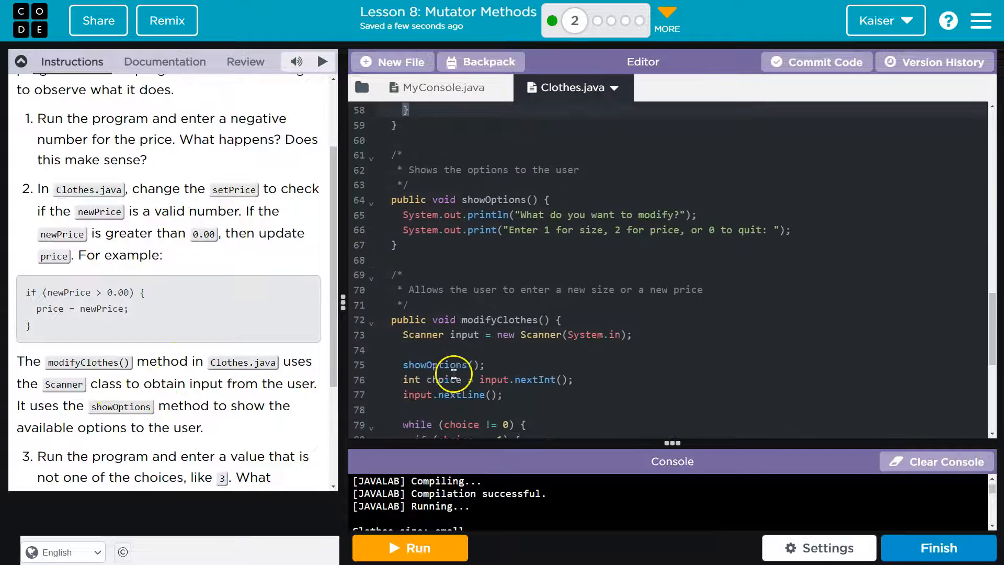
scroll(down, 3)
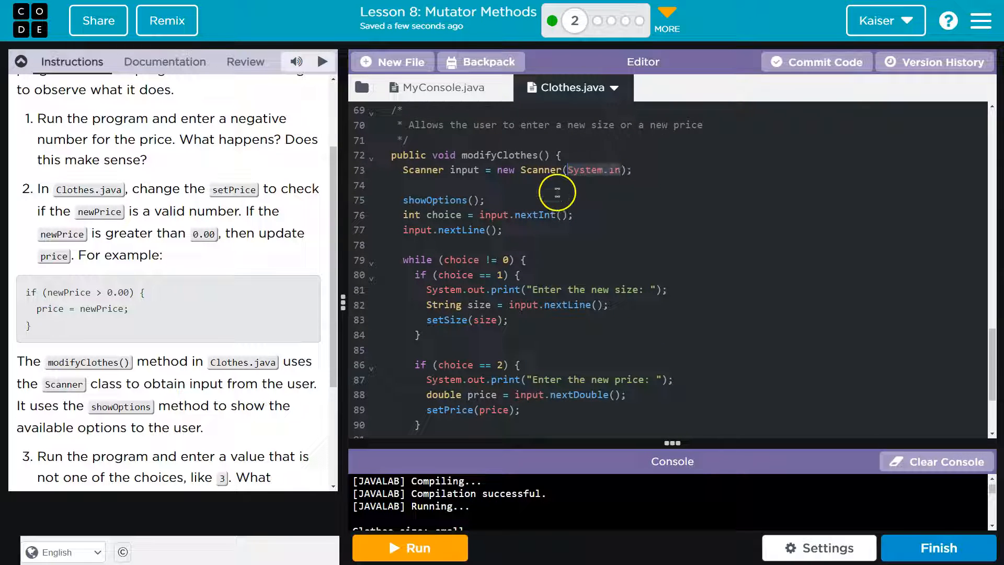
mouse_move(571, 175)
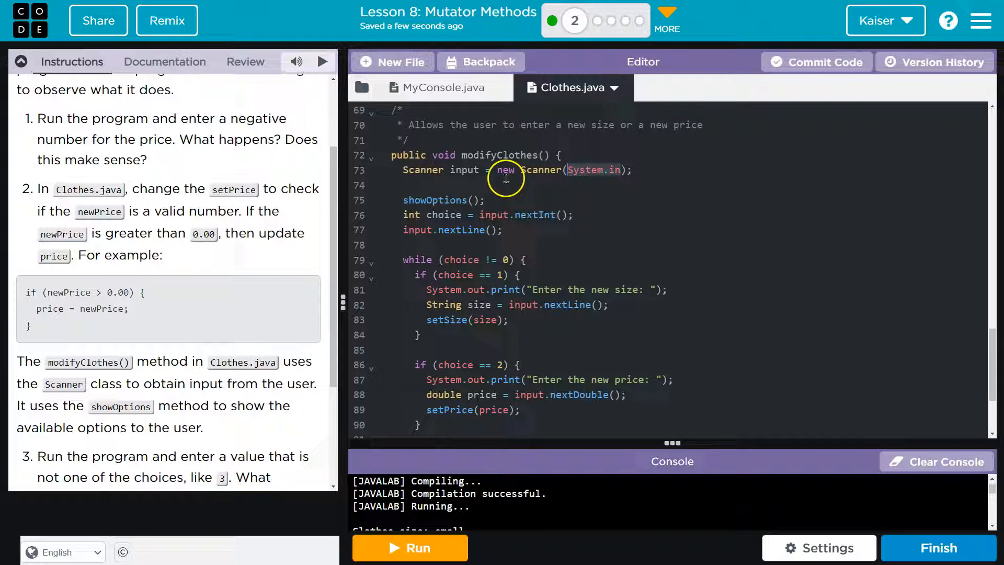
mouse_move(233, 363)
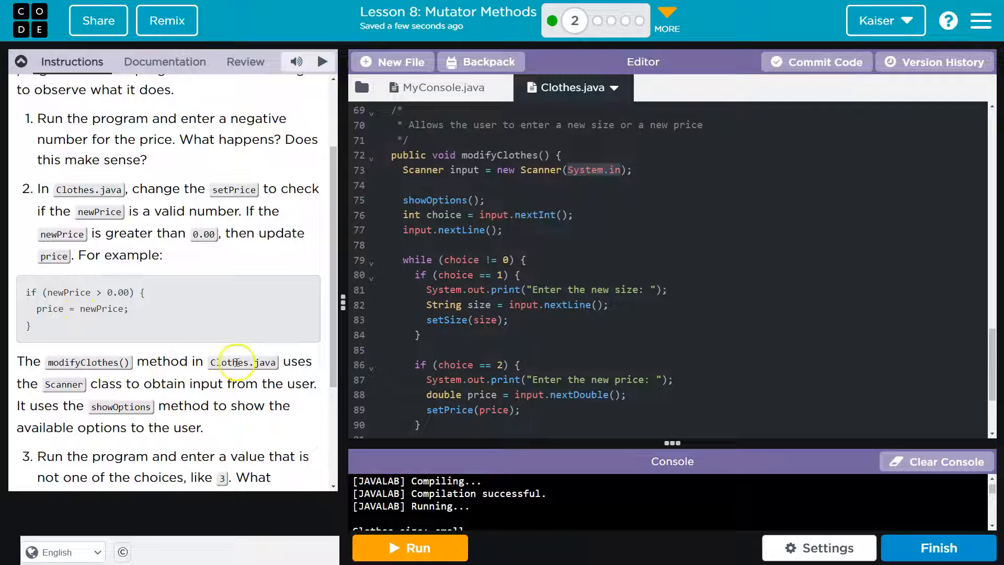
mouse_move(205, 384)
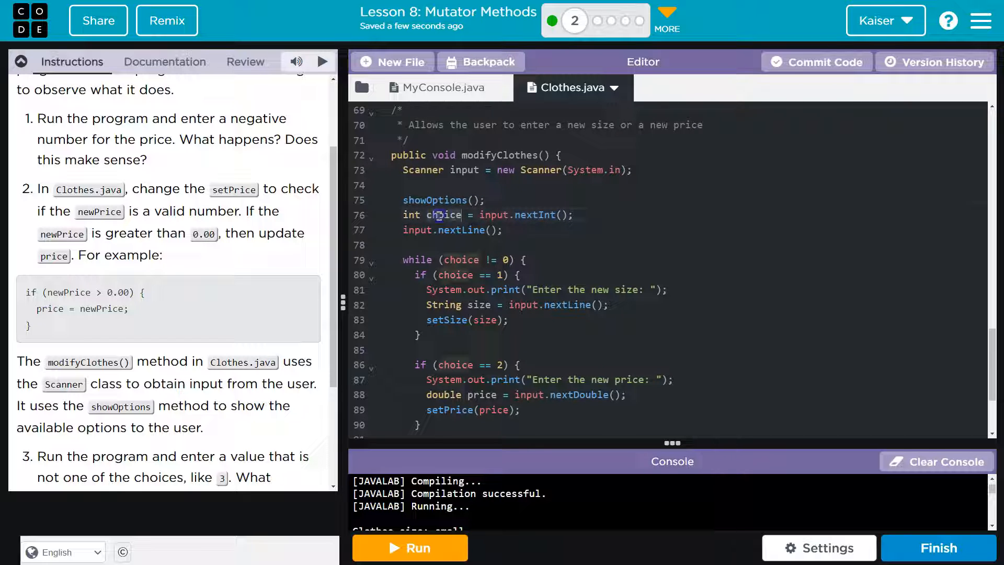
scroll(down, 3)
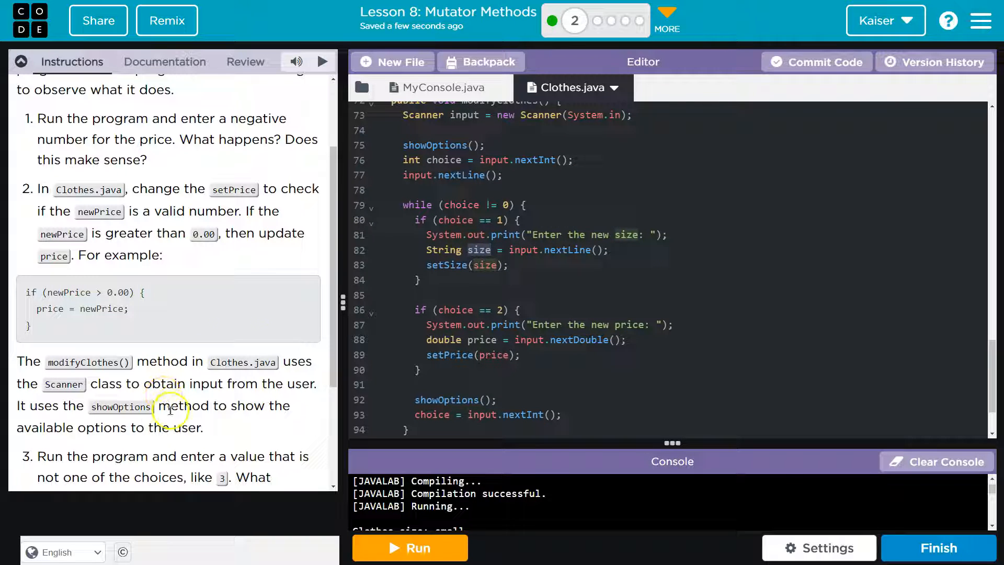
scroll(down, 3)
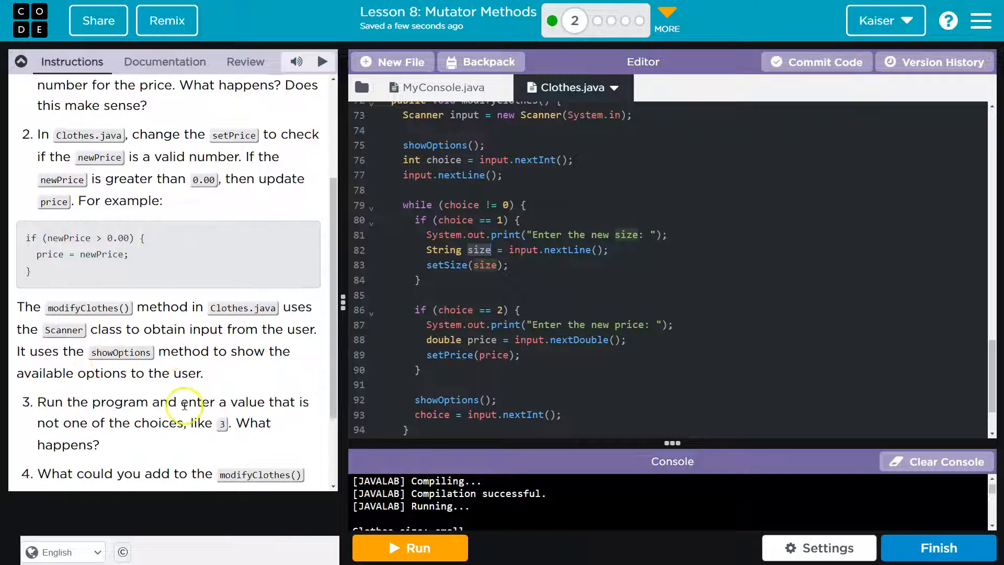
mouse_move(272, 353)
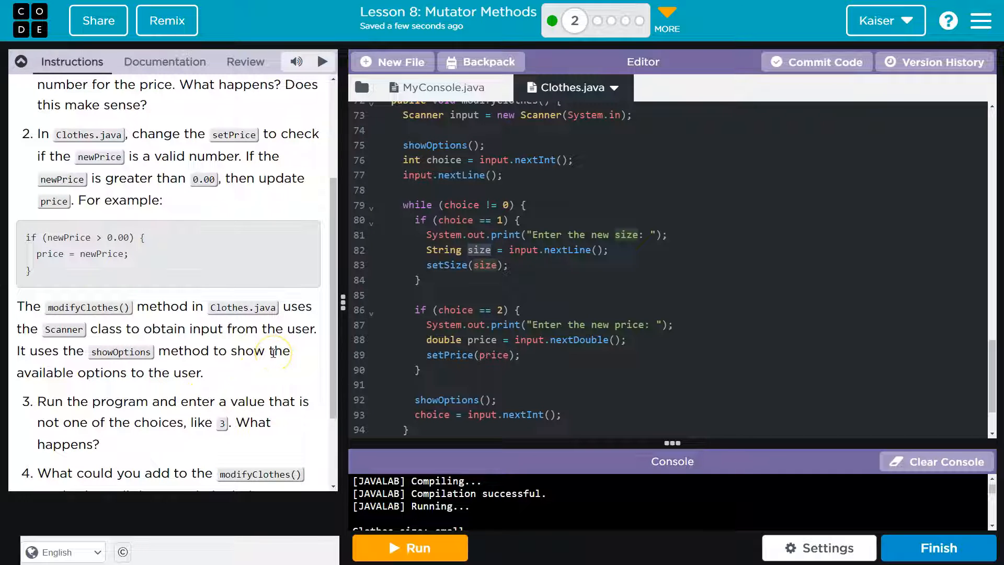
mouse_move(252, 358)
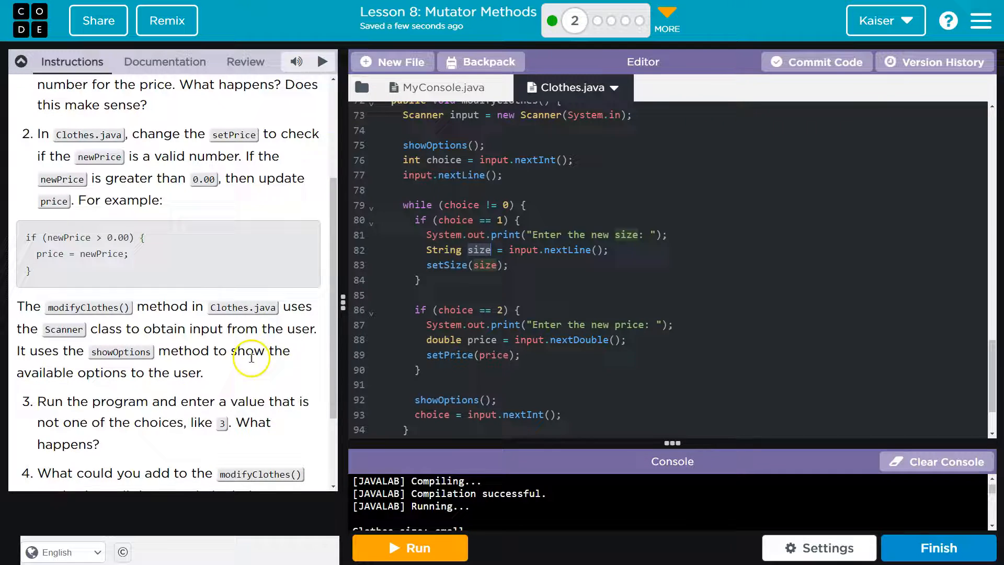
scroll(down, 3)
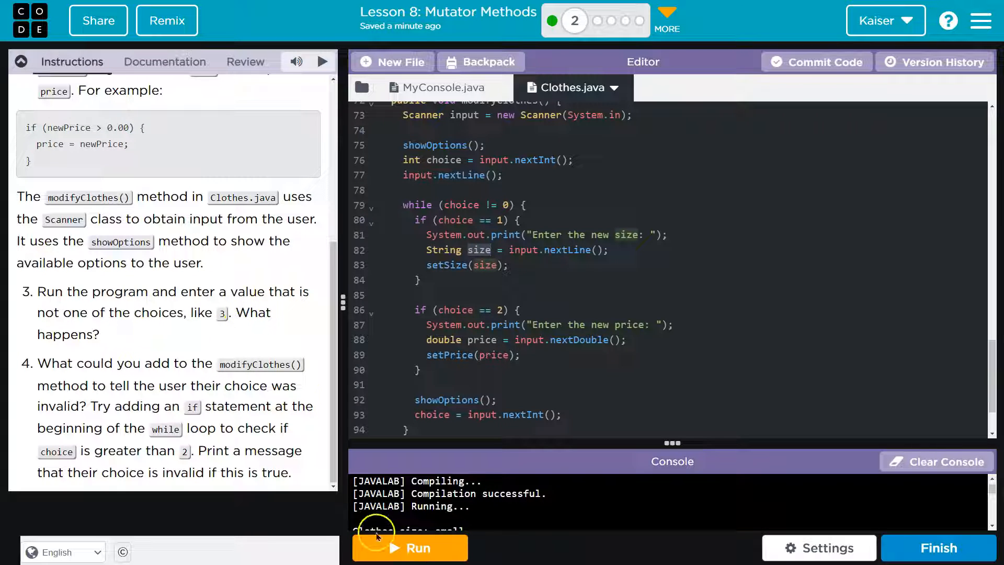
click(409, 547)
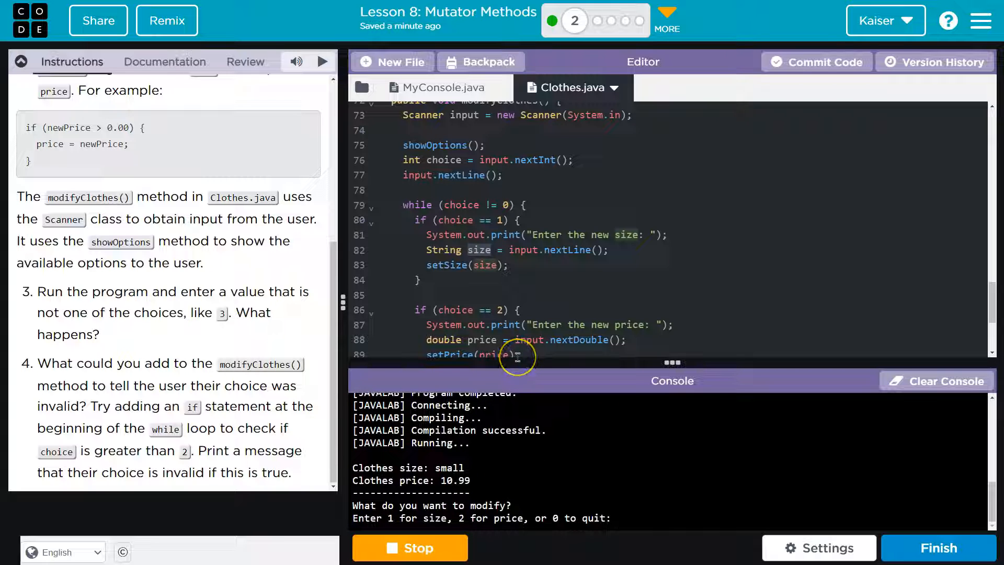
text(3)
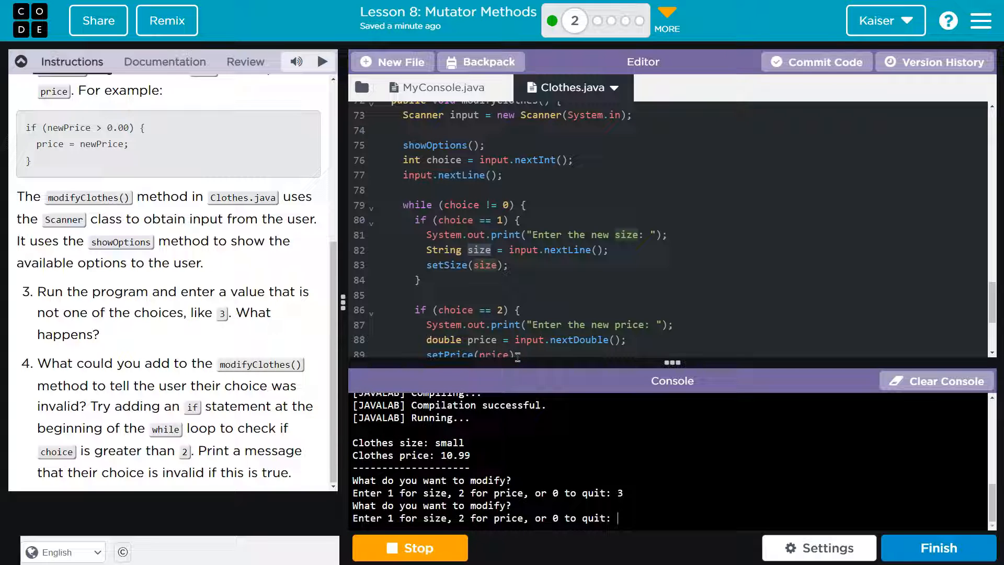
text(5)
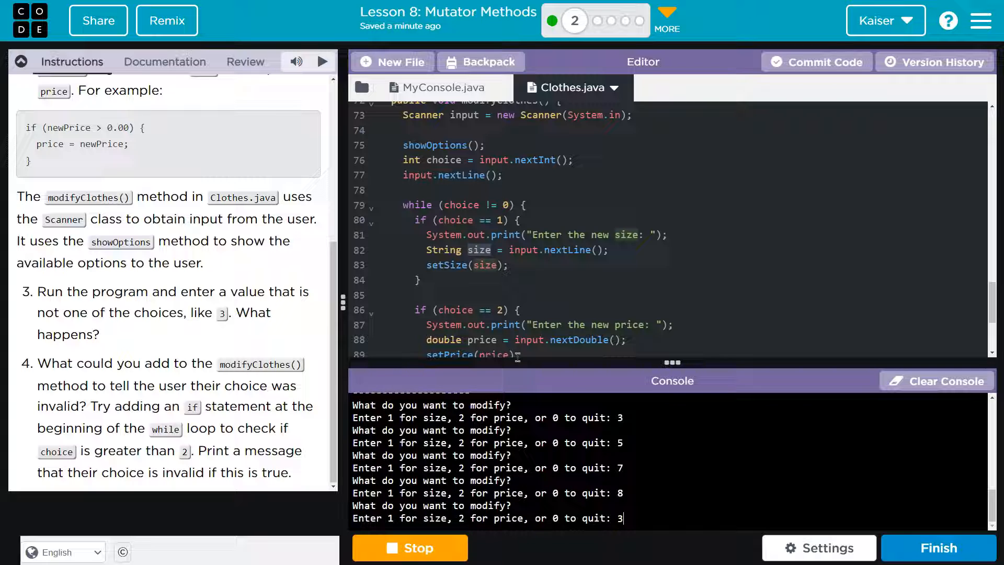
text(45465)
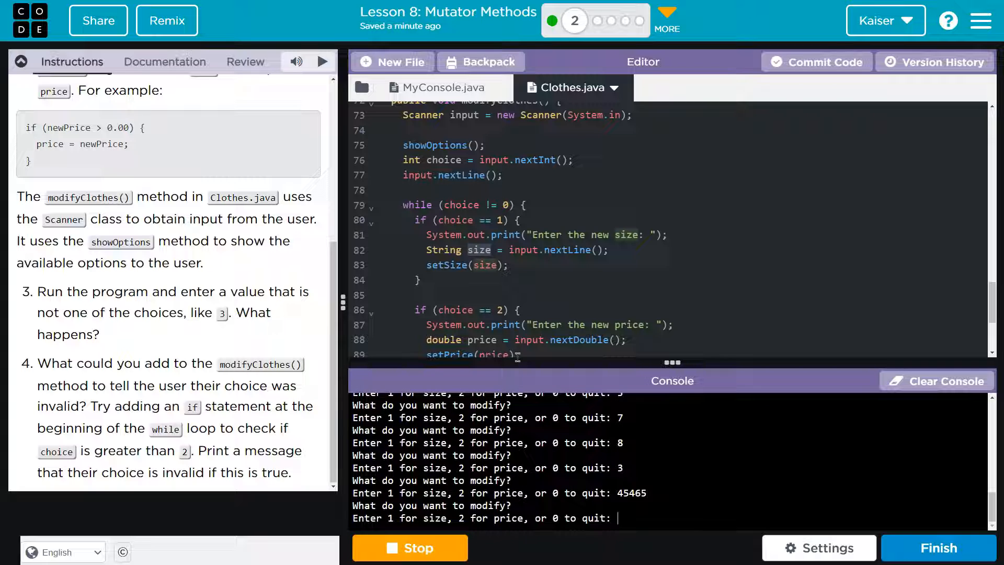
text(1)
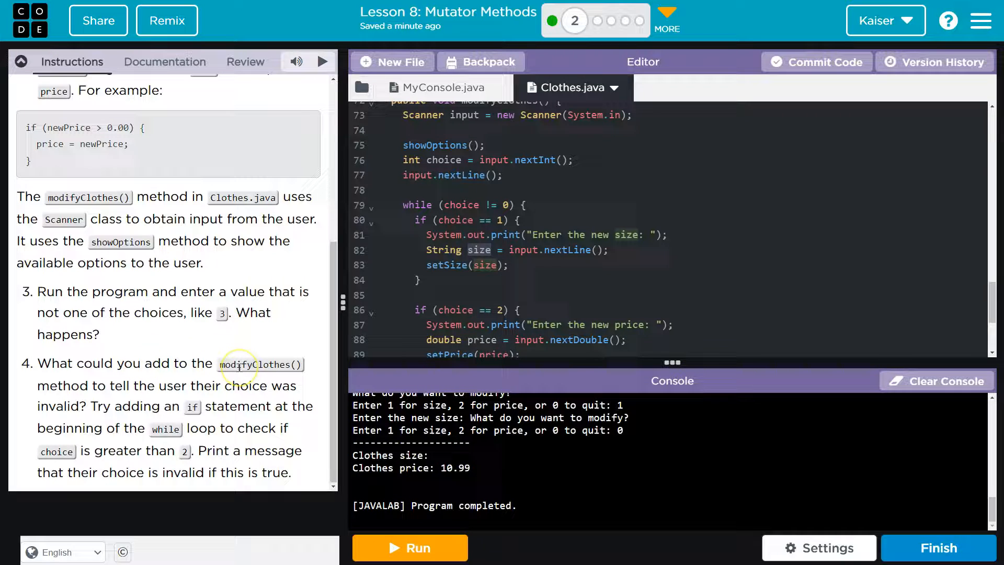
mouse_move(189, 397)
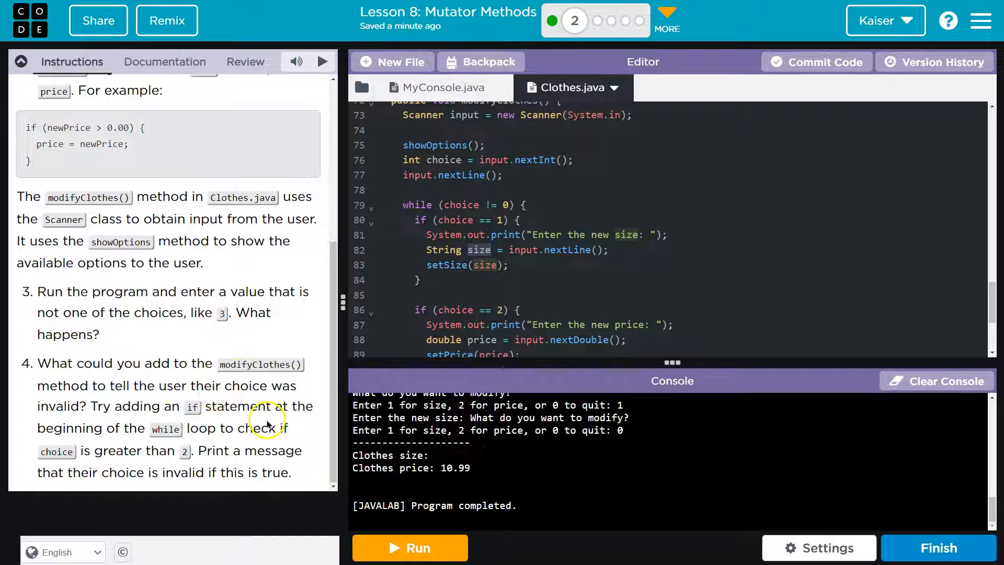
mouse_move(261, 421)
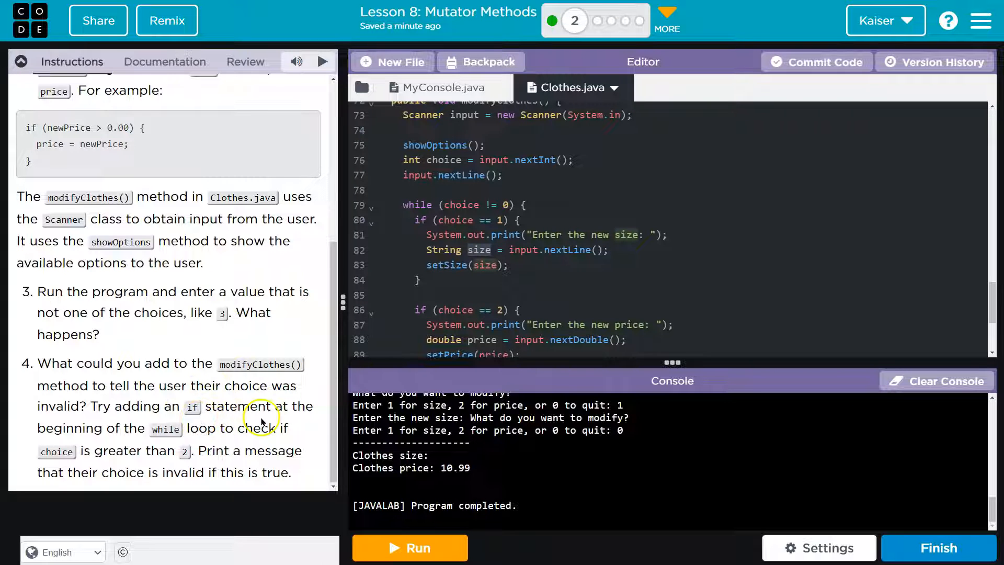
mouse_move(507, 266)
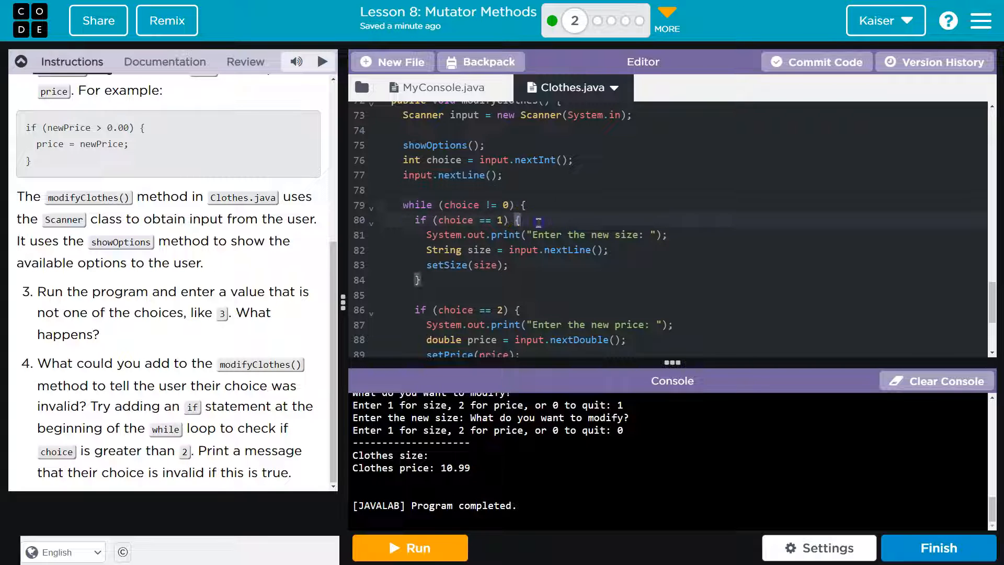
Start the while loop with an if (choice > 2) condition
scroll(down, 3)
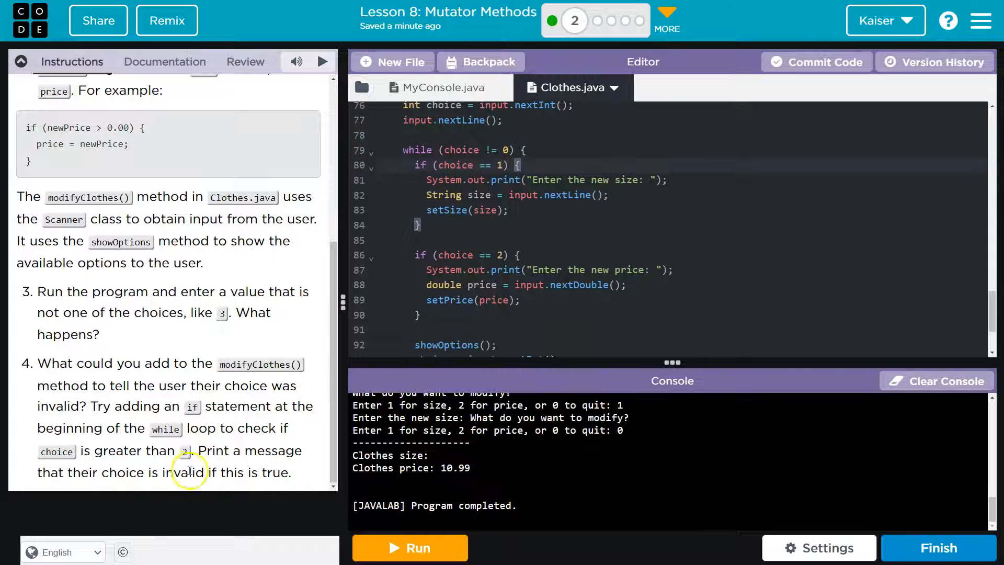
mouse_move(281, 408)
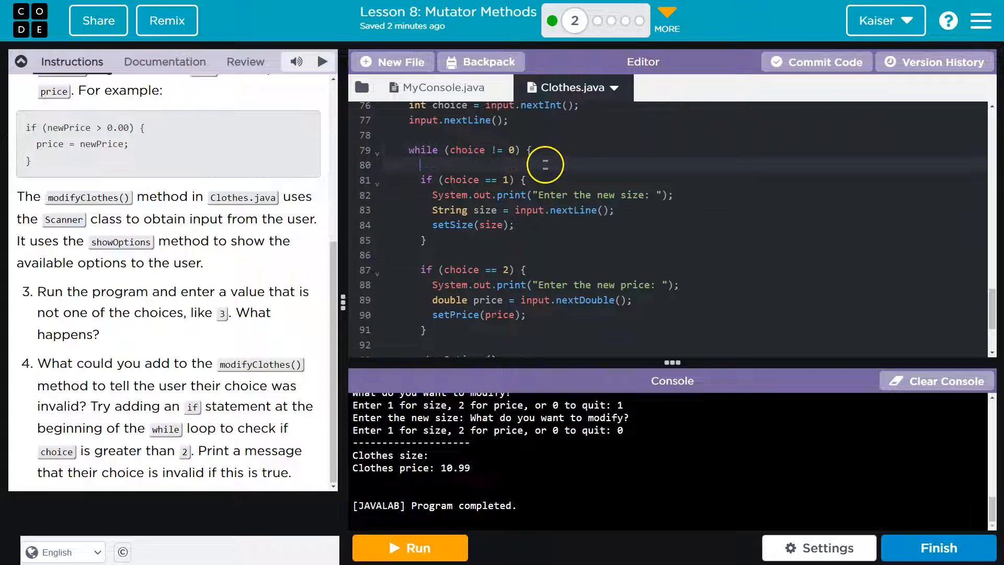
text(i)
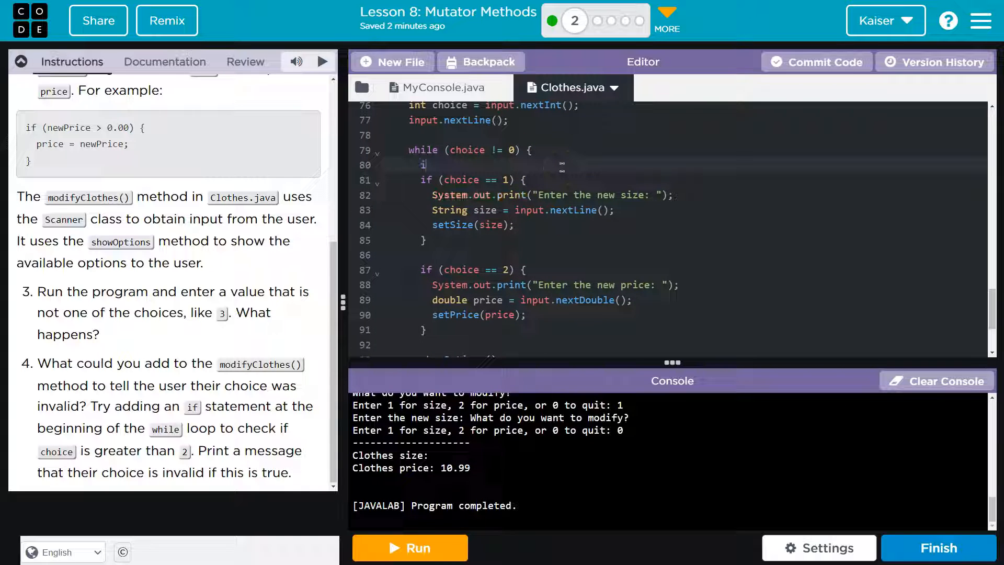
text(if ())
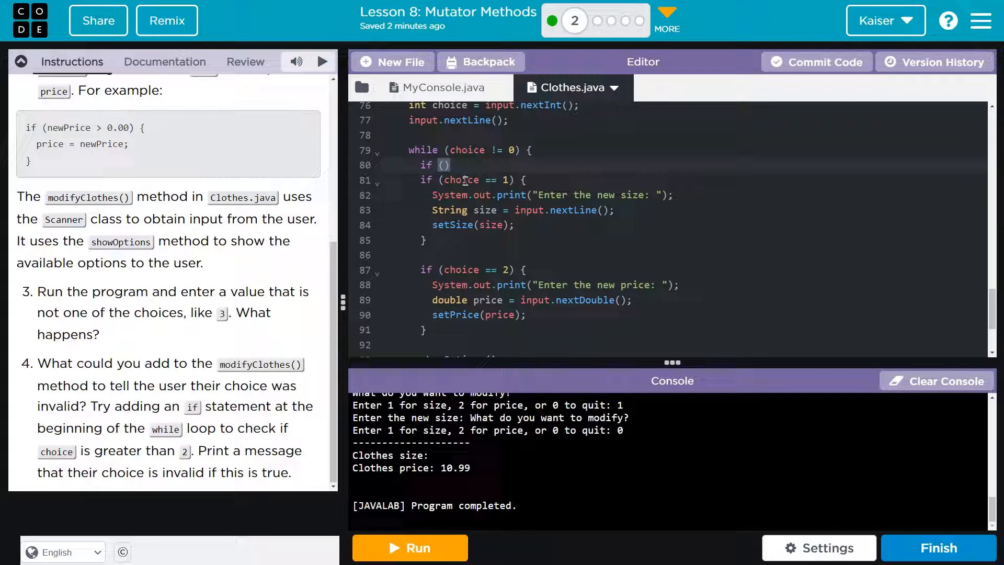
text(choice)
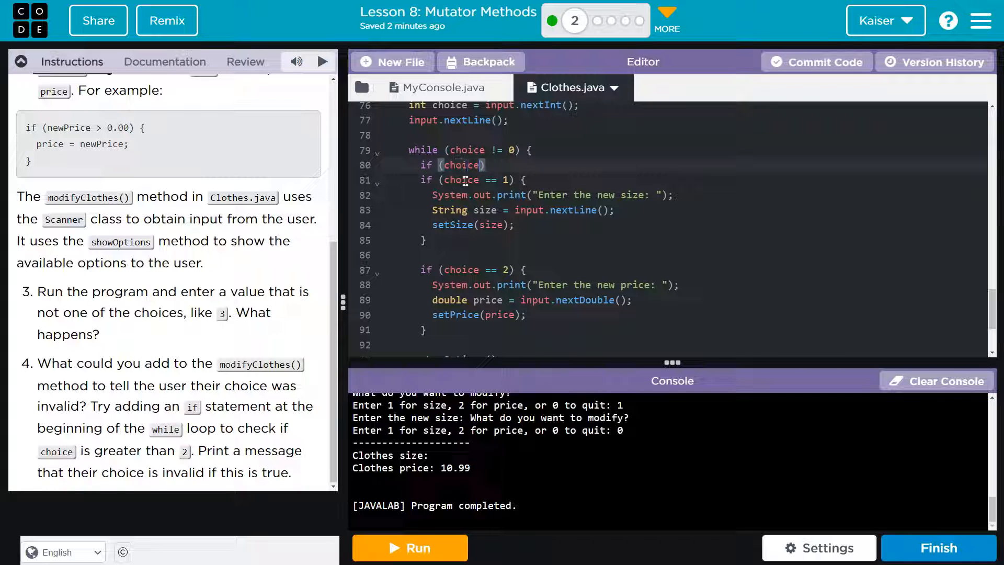
text(> 2)
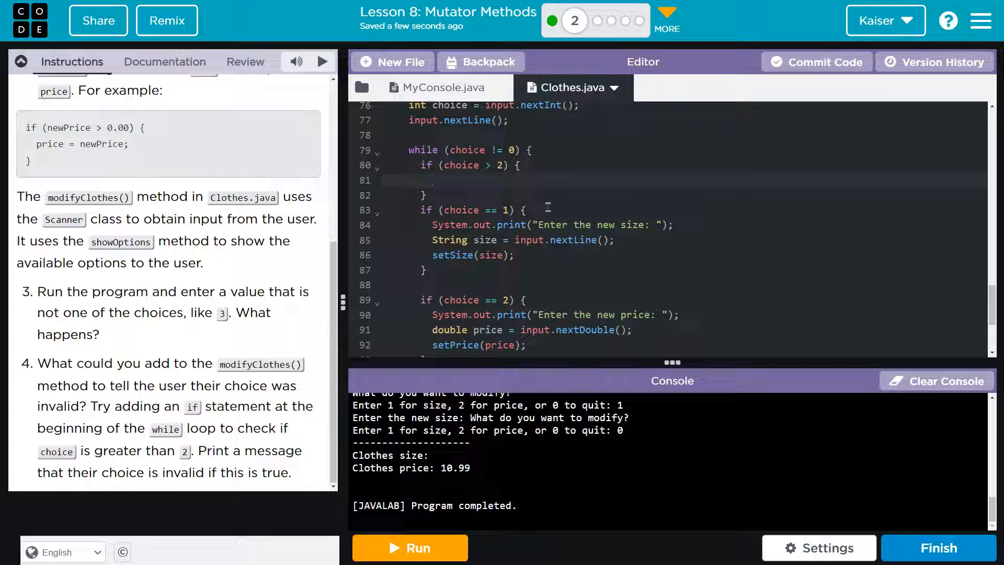
Inside that check, print "The choice is invalid." with System.out.println
text(System.)
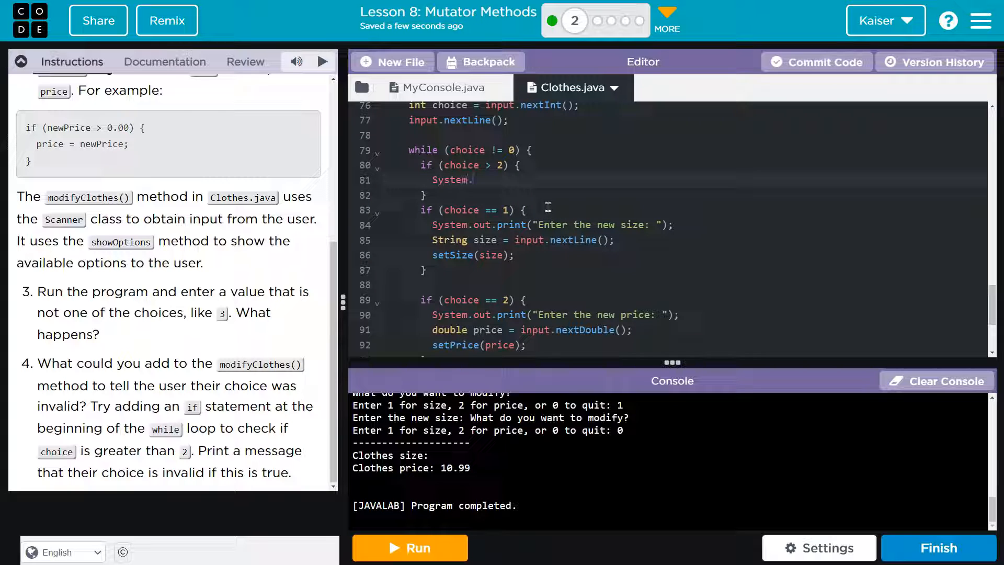
text(out.println)
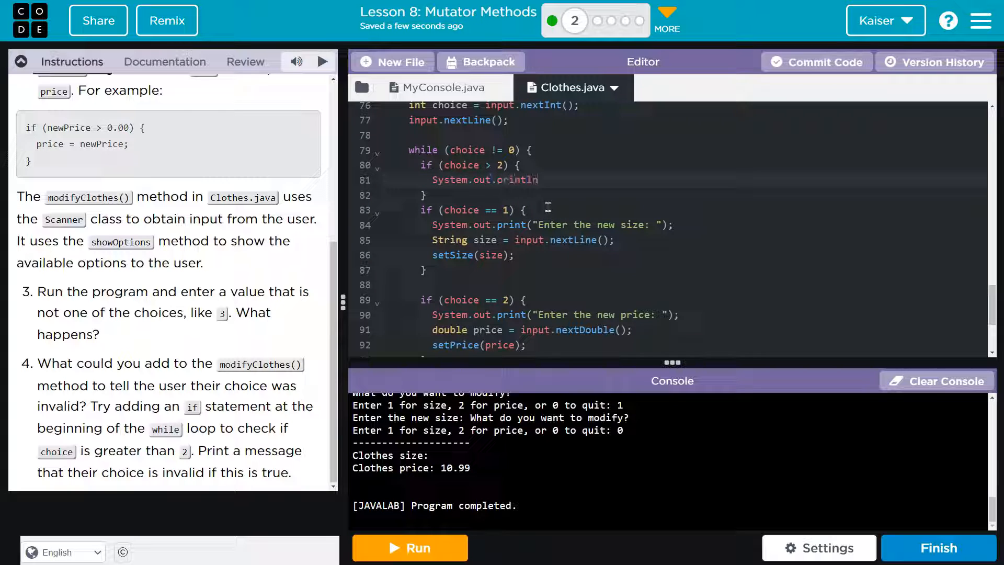
text((""))
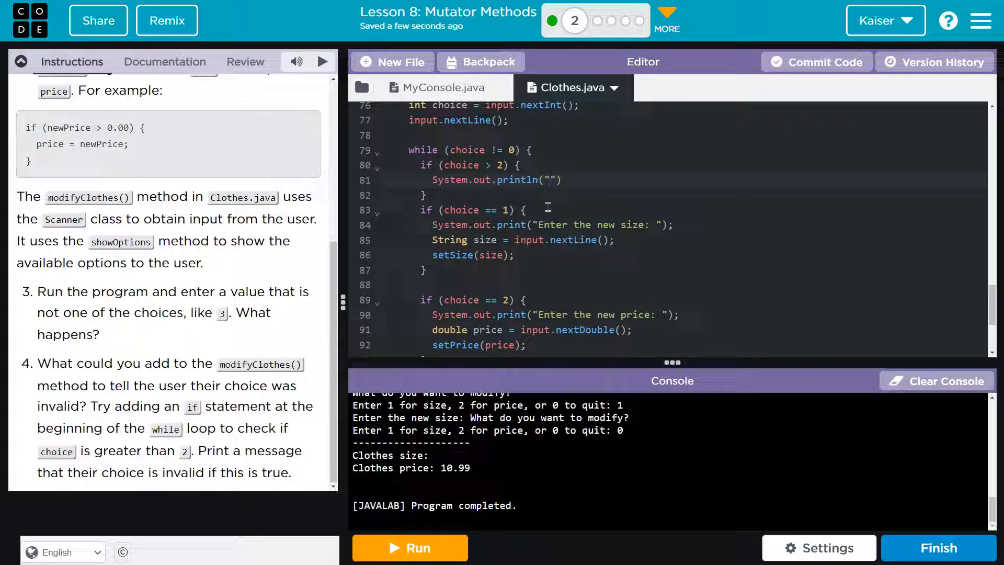
text(The)
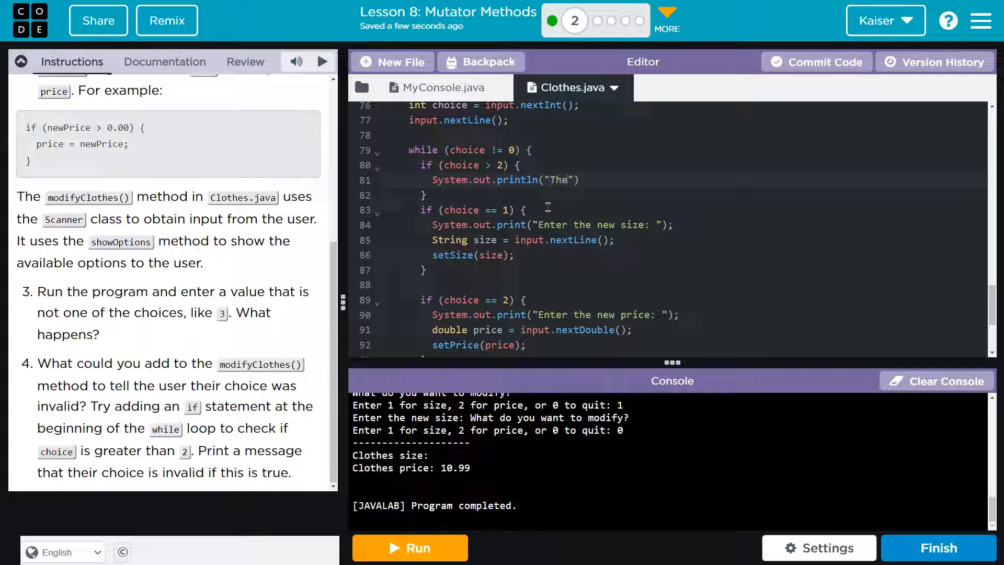
key(Backspace)
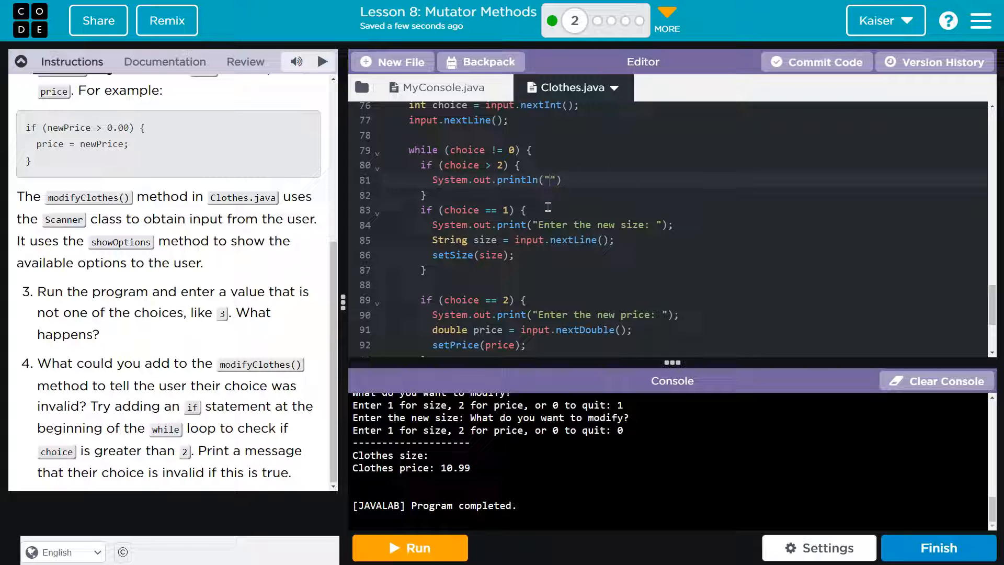
text(The choice is invalid.)
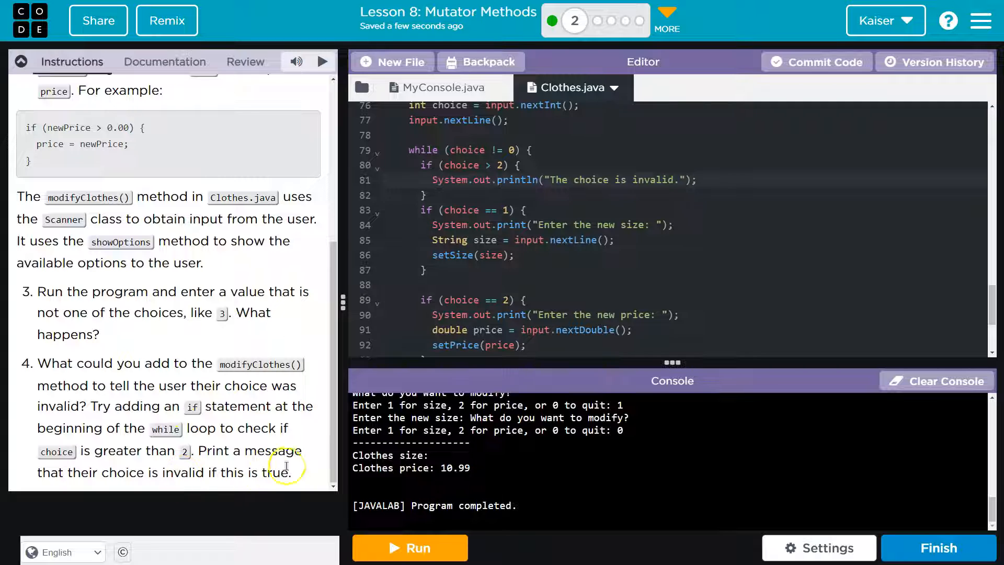
scroll(down, 3)
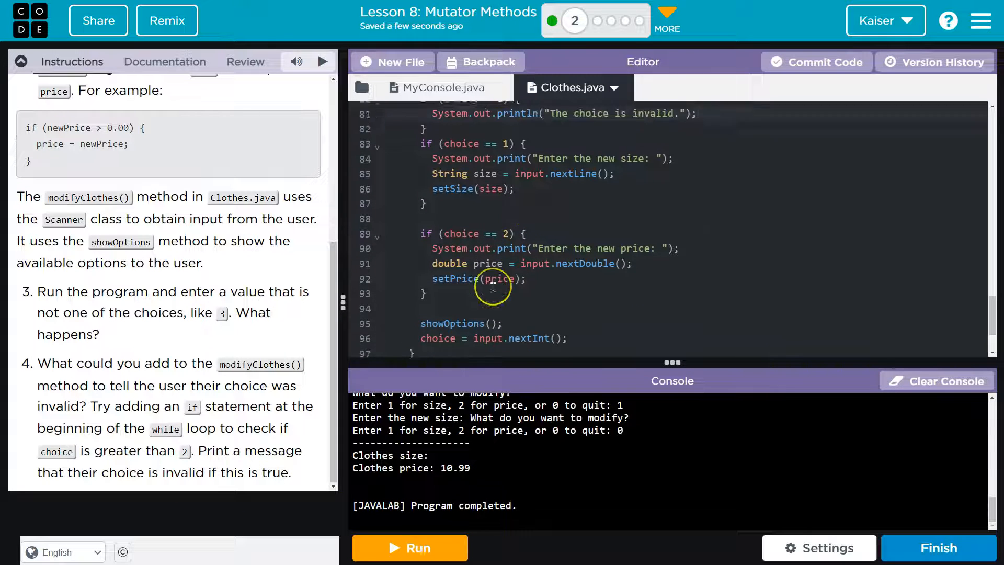
scroll(up, 3)
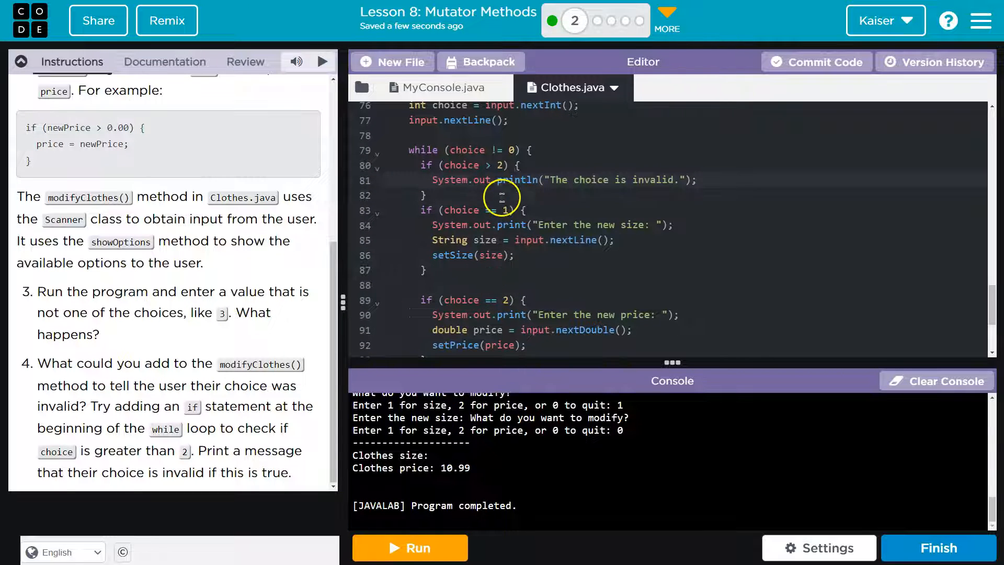
scroll(down, 3)
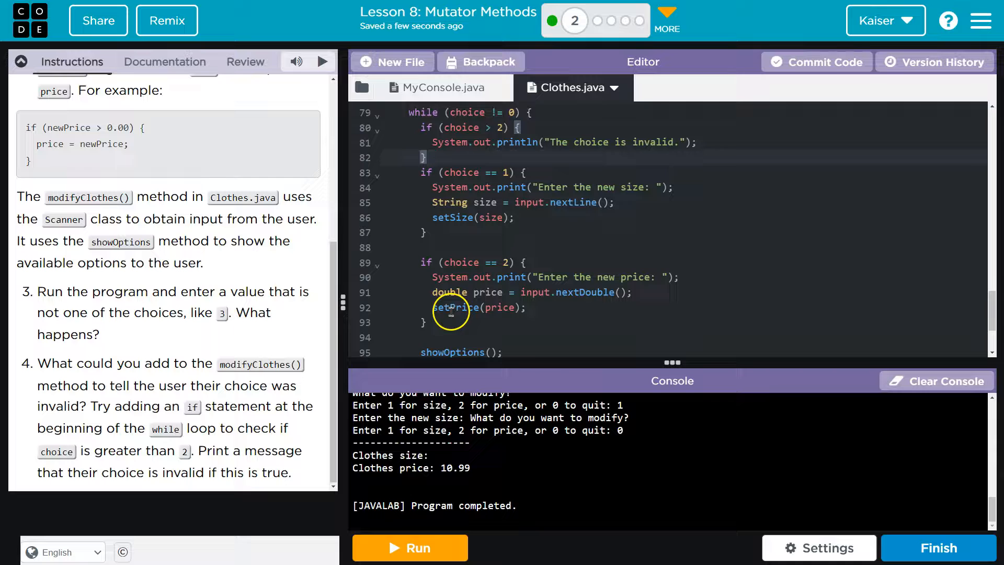
scroll(up, 3)
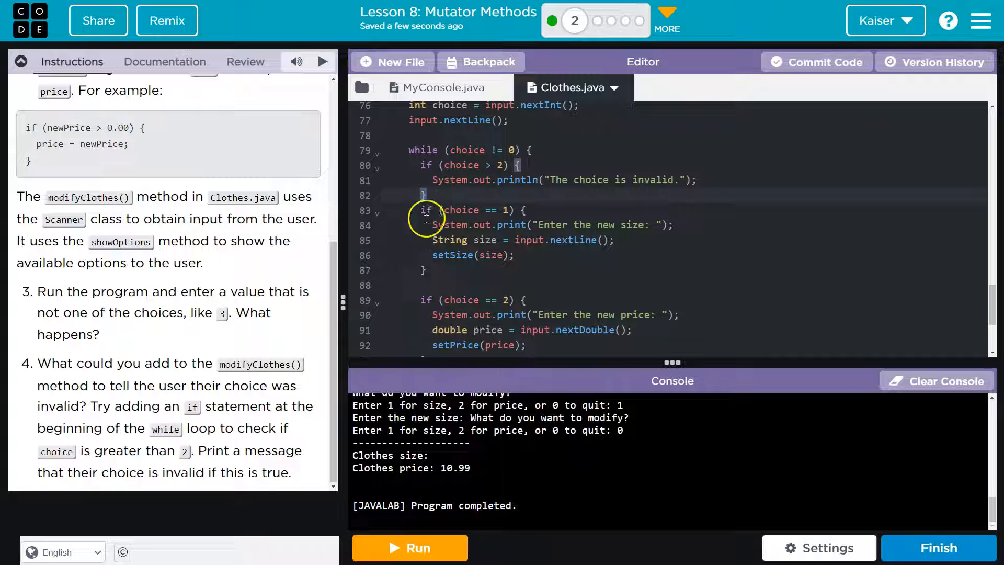
Run the program and enter 5 as the choice to see "The choice is invalid."
click(409, 547)
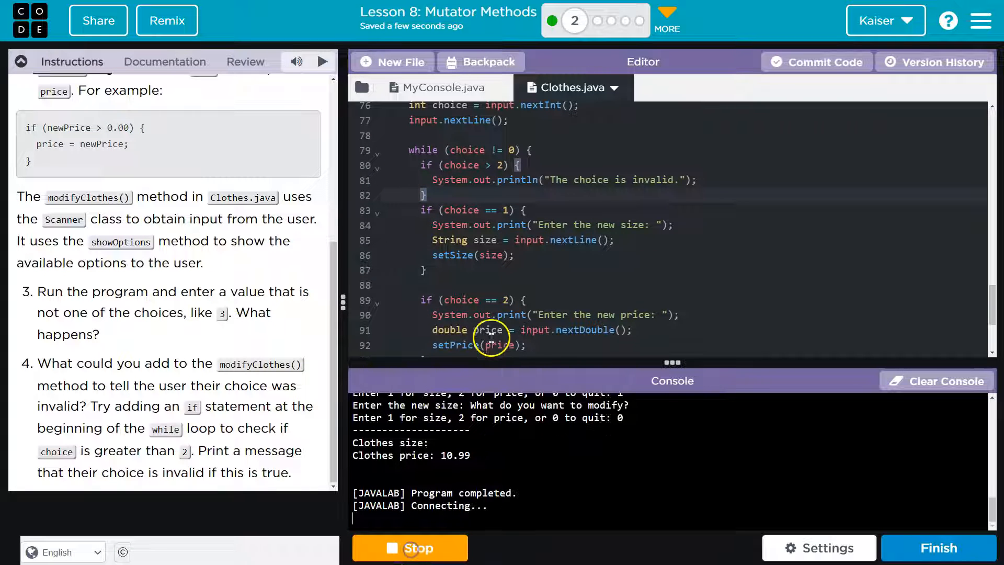
click(323, 61)
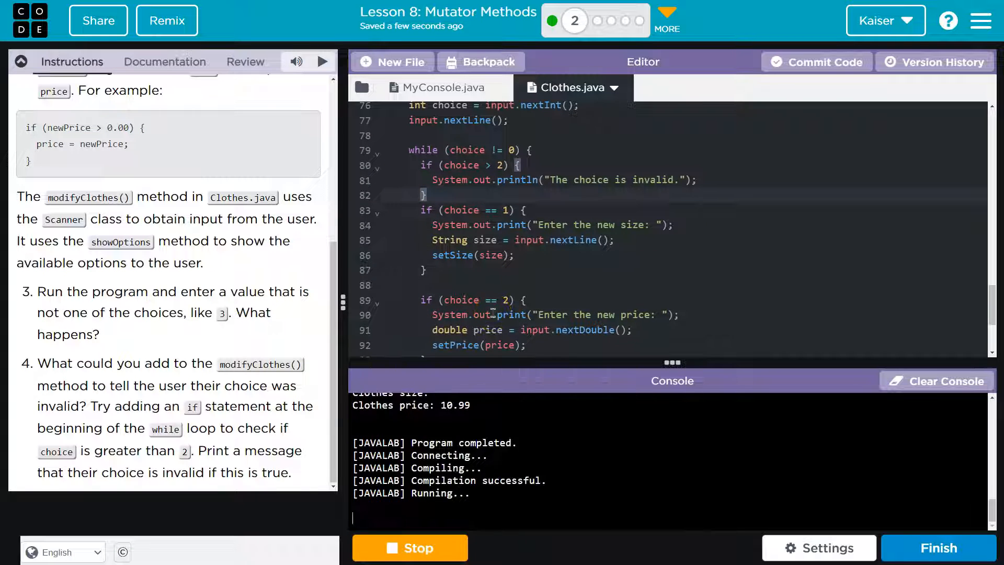
text(5)
click(686, 194)
text( else {)
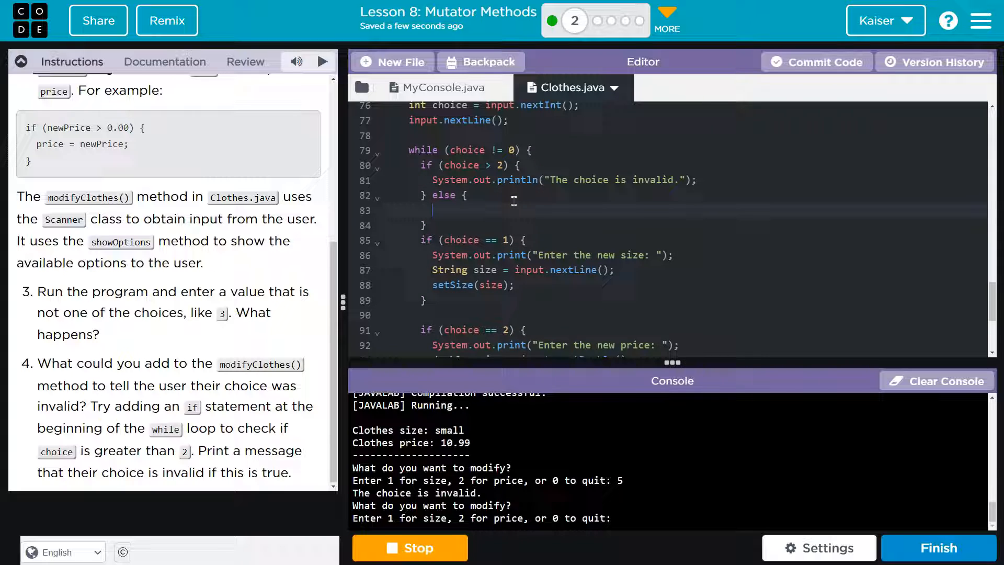
Move the choice == 1 and choice == 2 blocks into an else branch after the invalid-choice check
scroll(down, 3)
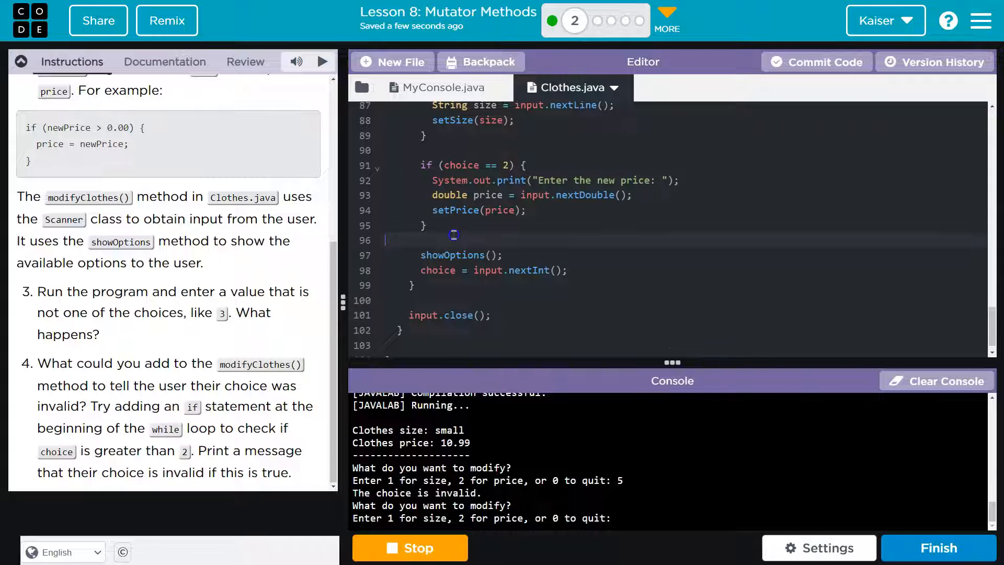
scroll(up, 3)
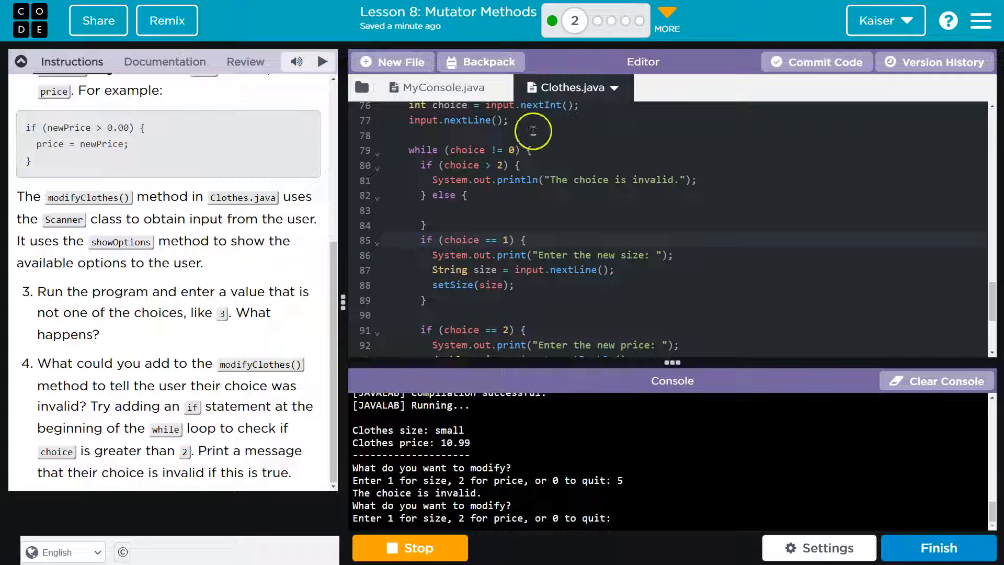
scroll(down, 3)
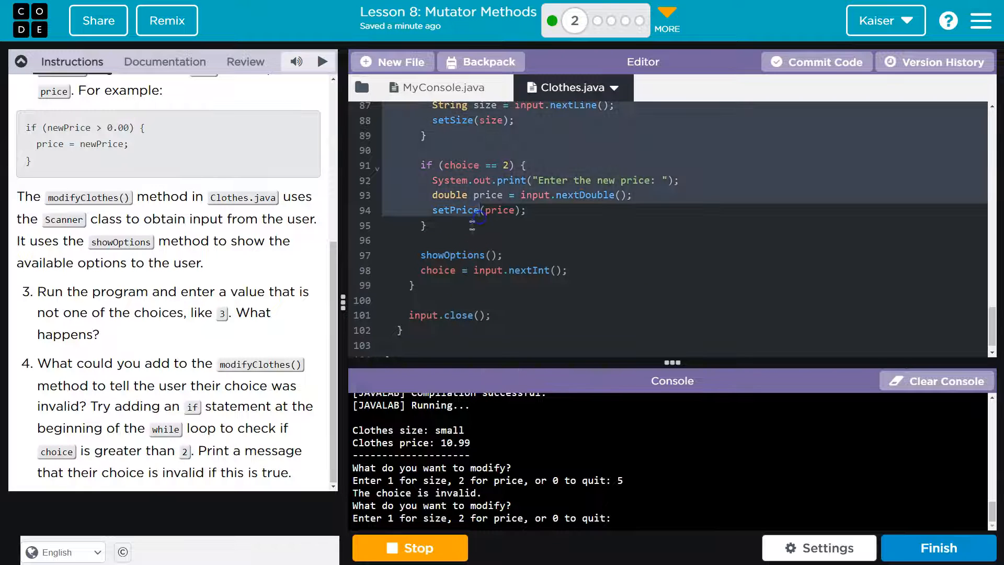
scroll(up, 3)
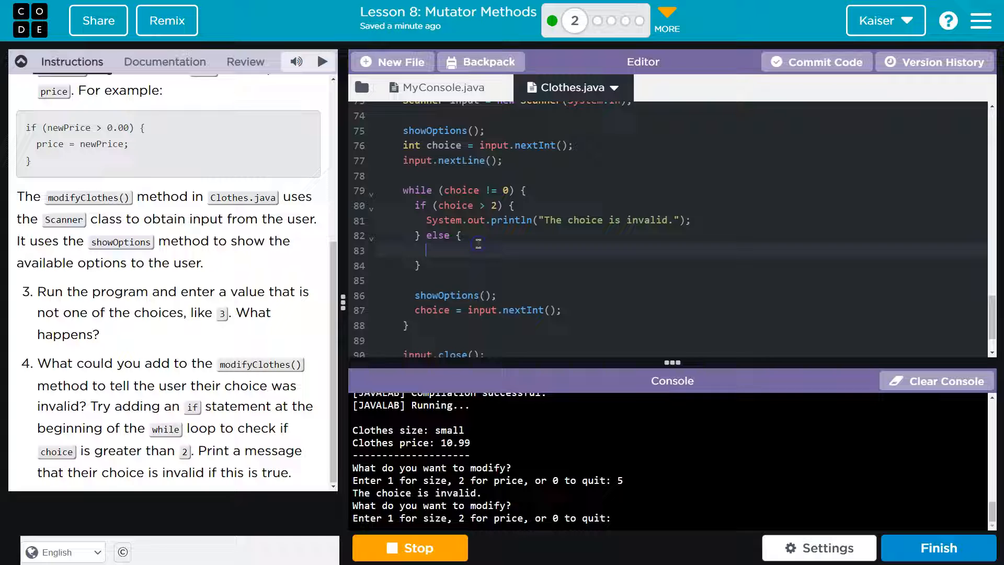
scroll(down, 3)
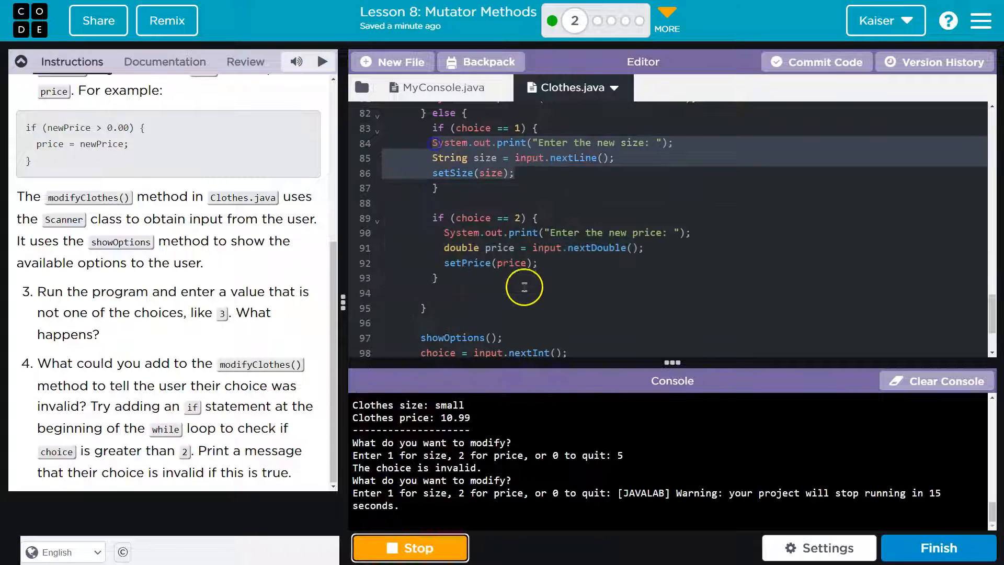
scroll(down, 3)
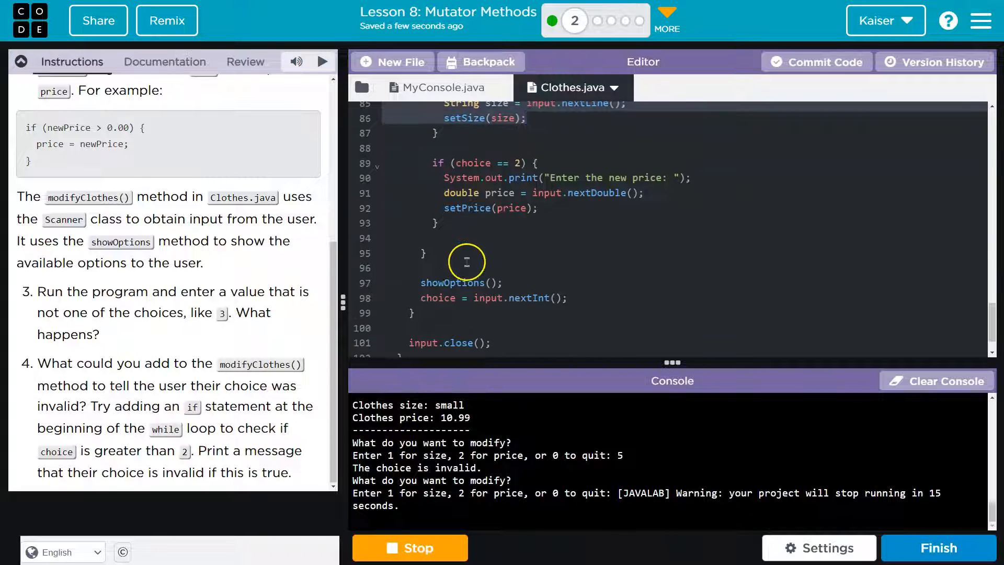